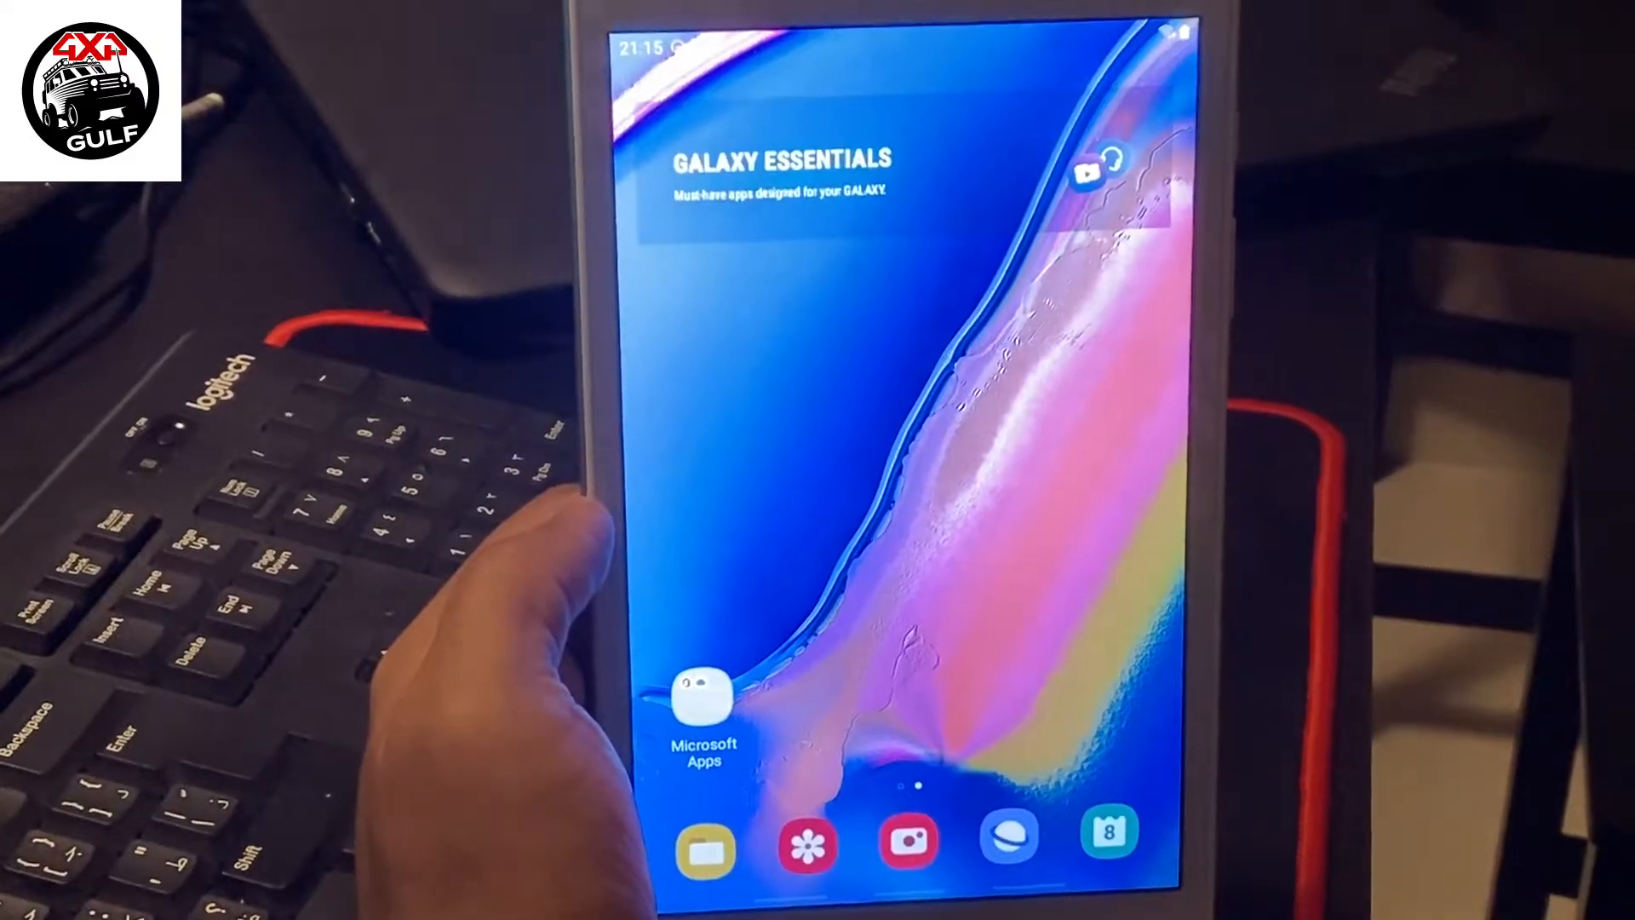
Step: Rerun the recent 'car guru' search in Google Play Store
scroll("right", 3)
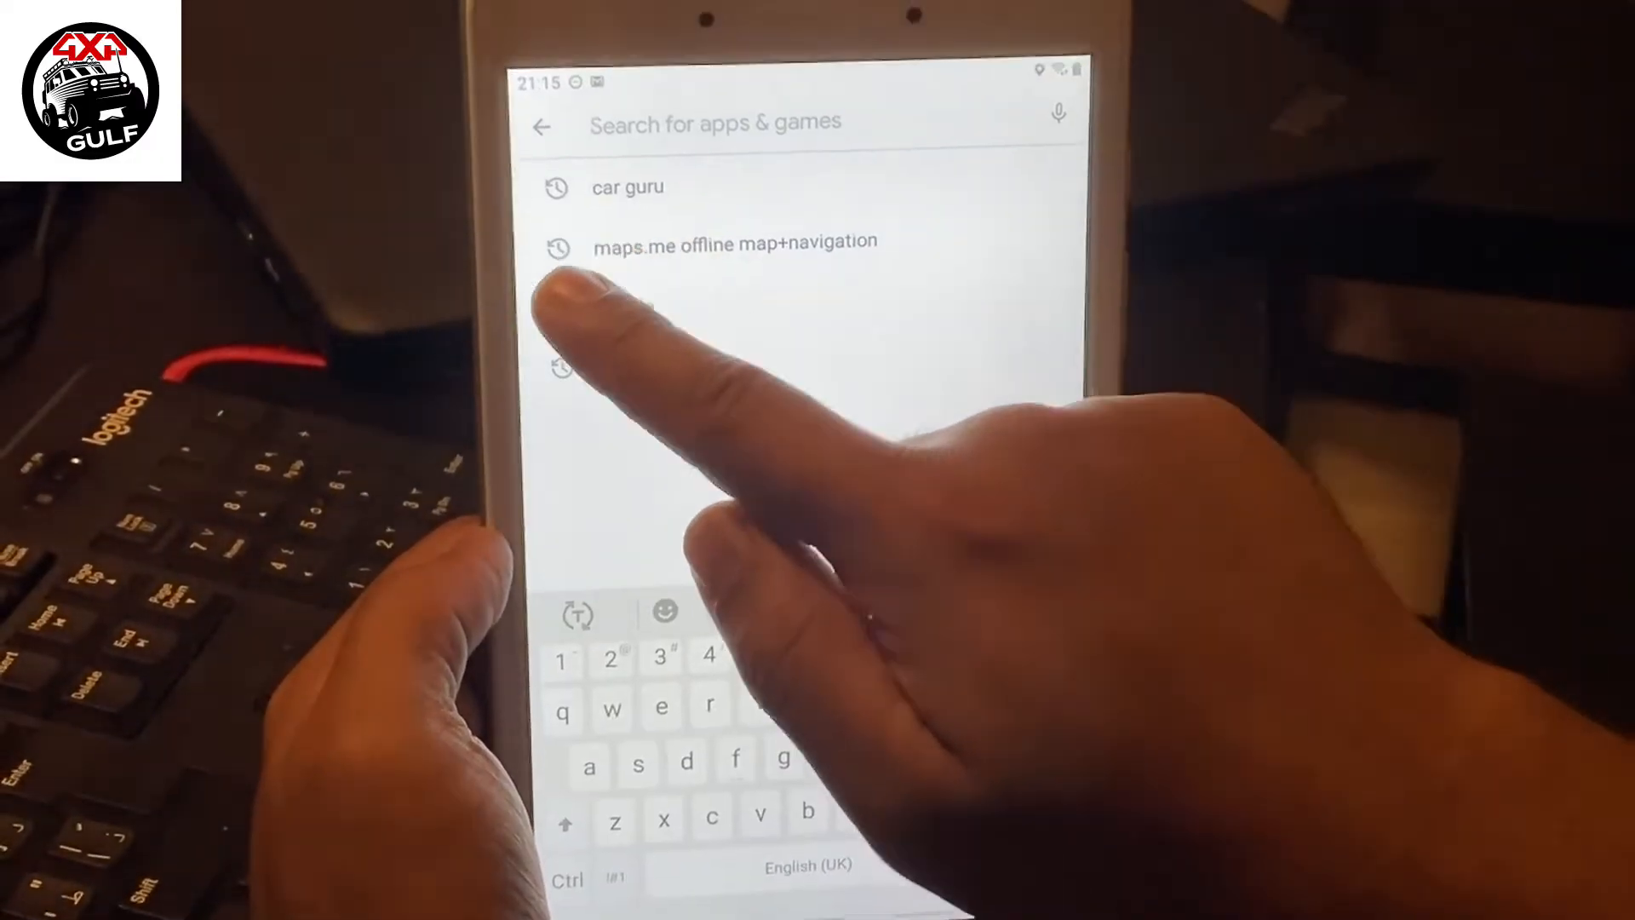
left_click(627, 188)
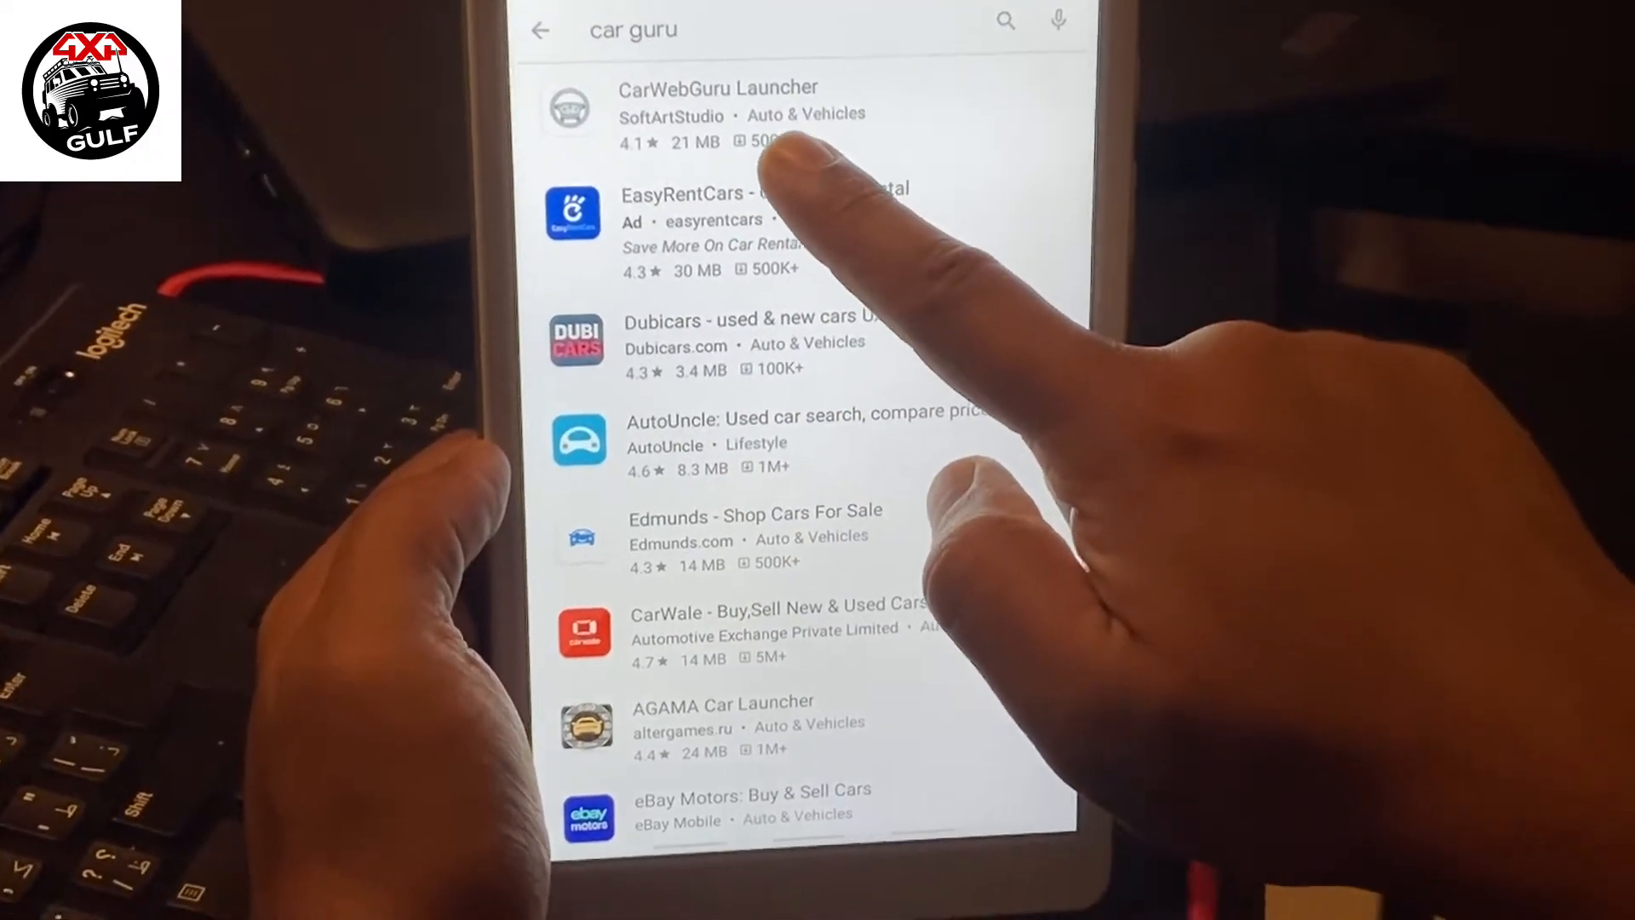
Step: Install CarWebGuru Launcher from its Play Store result
left_click(717, 114)
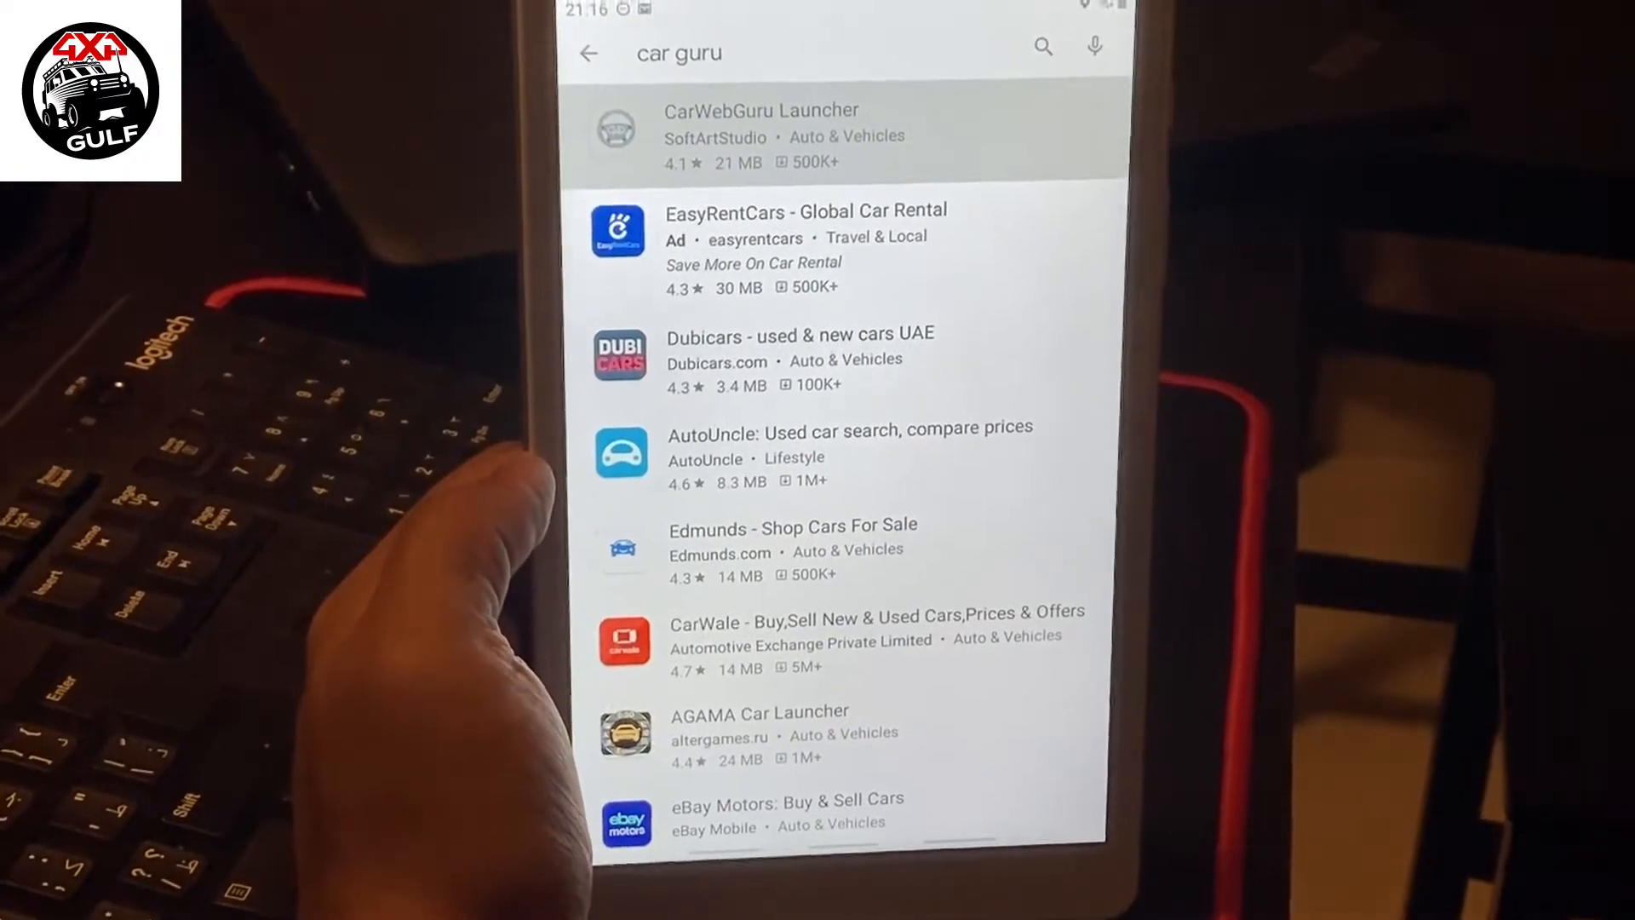
left_click(761, 136)
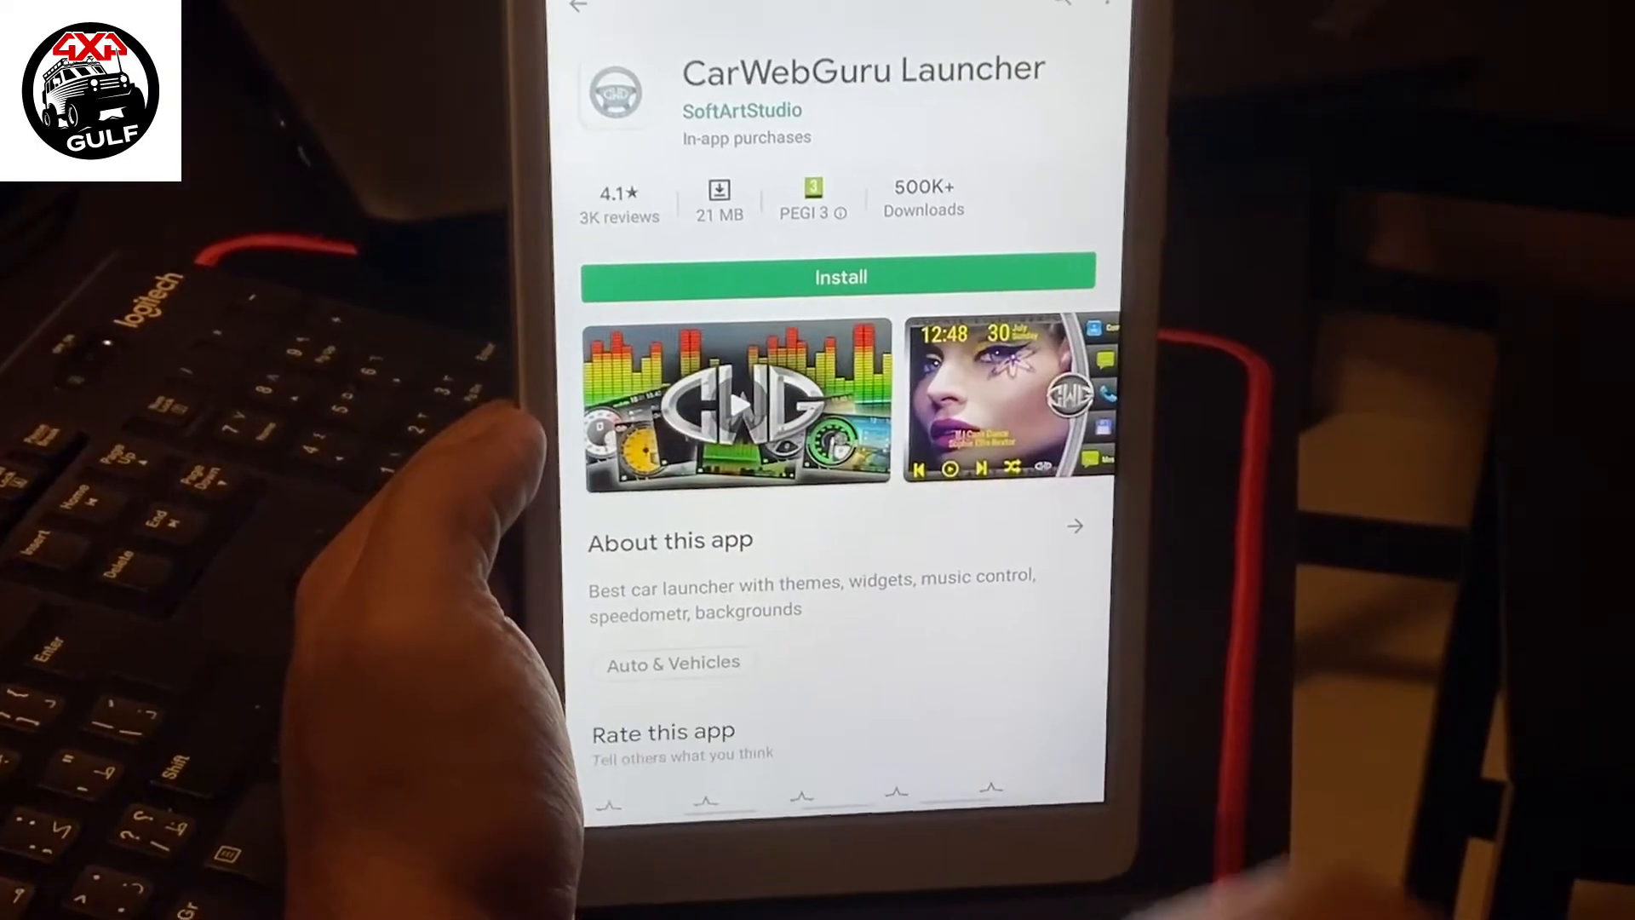
left_click(839, 276)
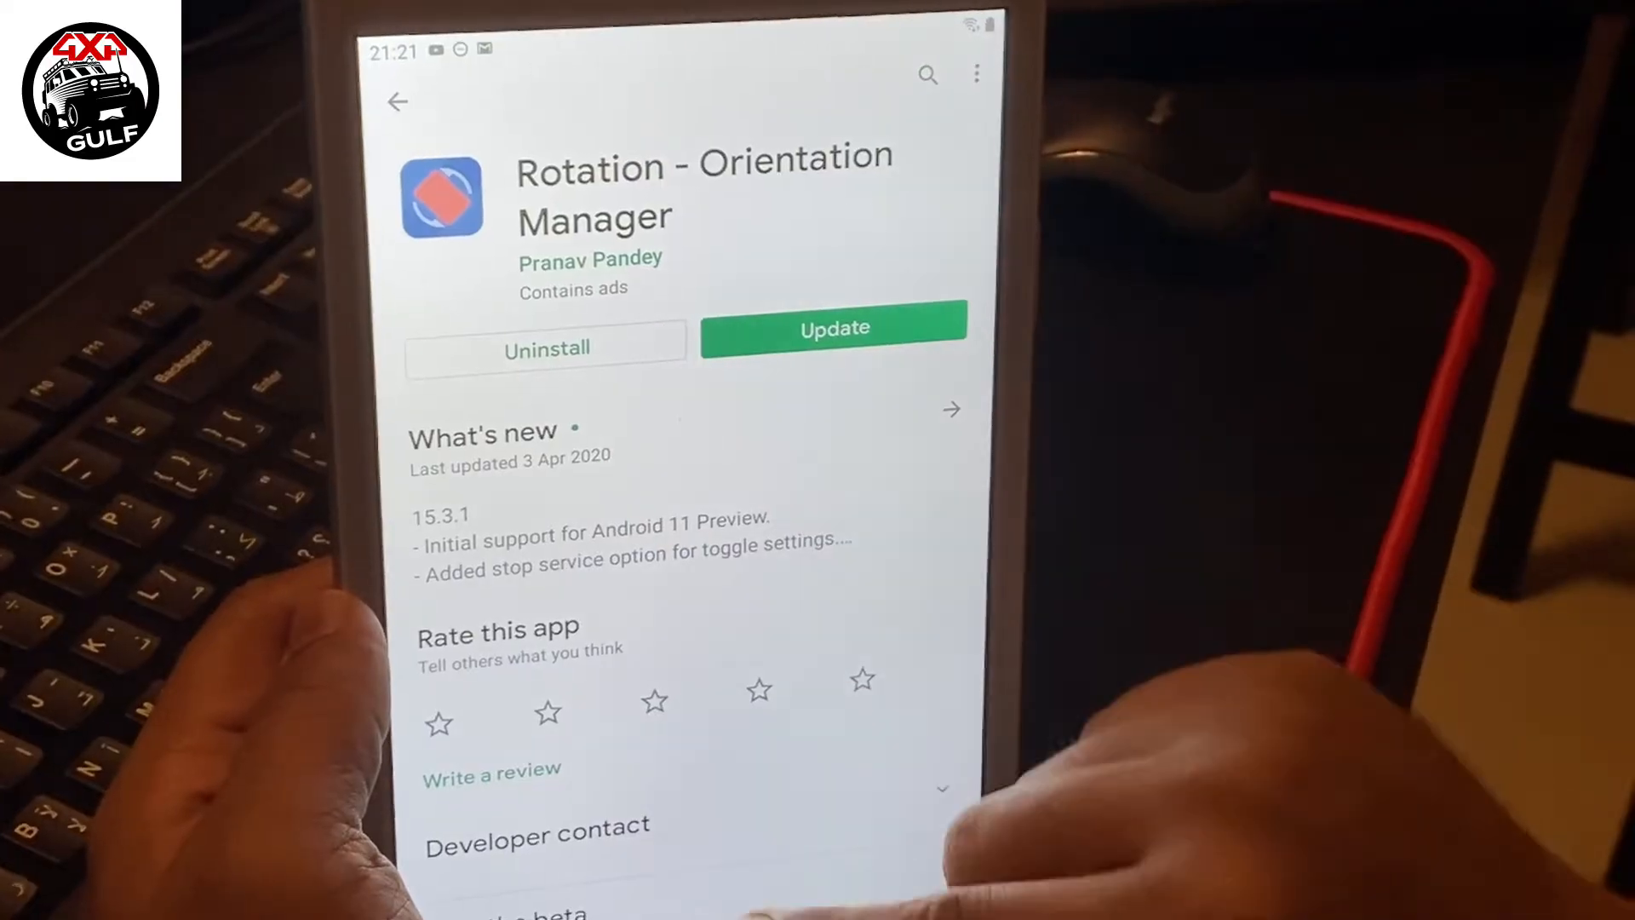
Step: Update Rotation - Orientation Manager and launch it
left_click(833, 327)
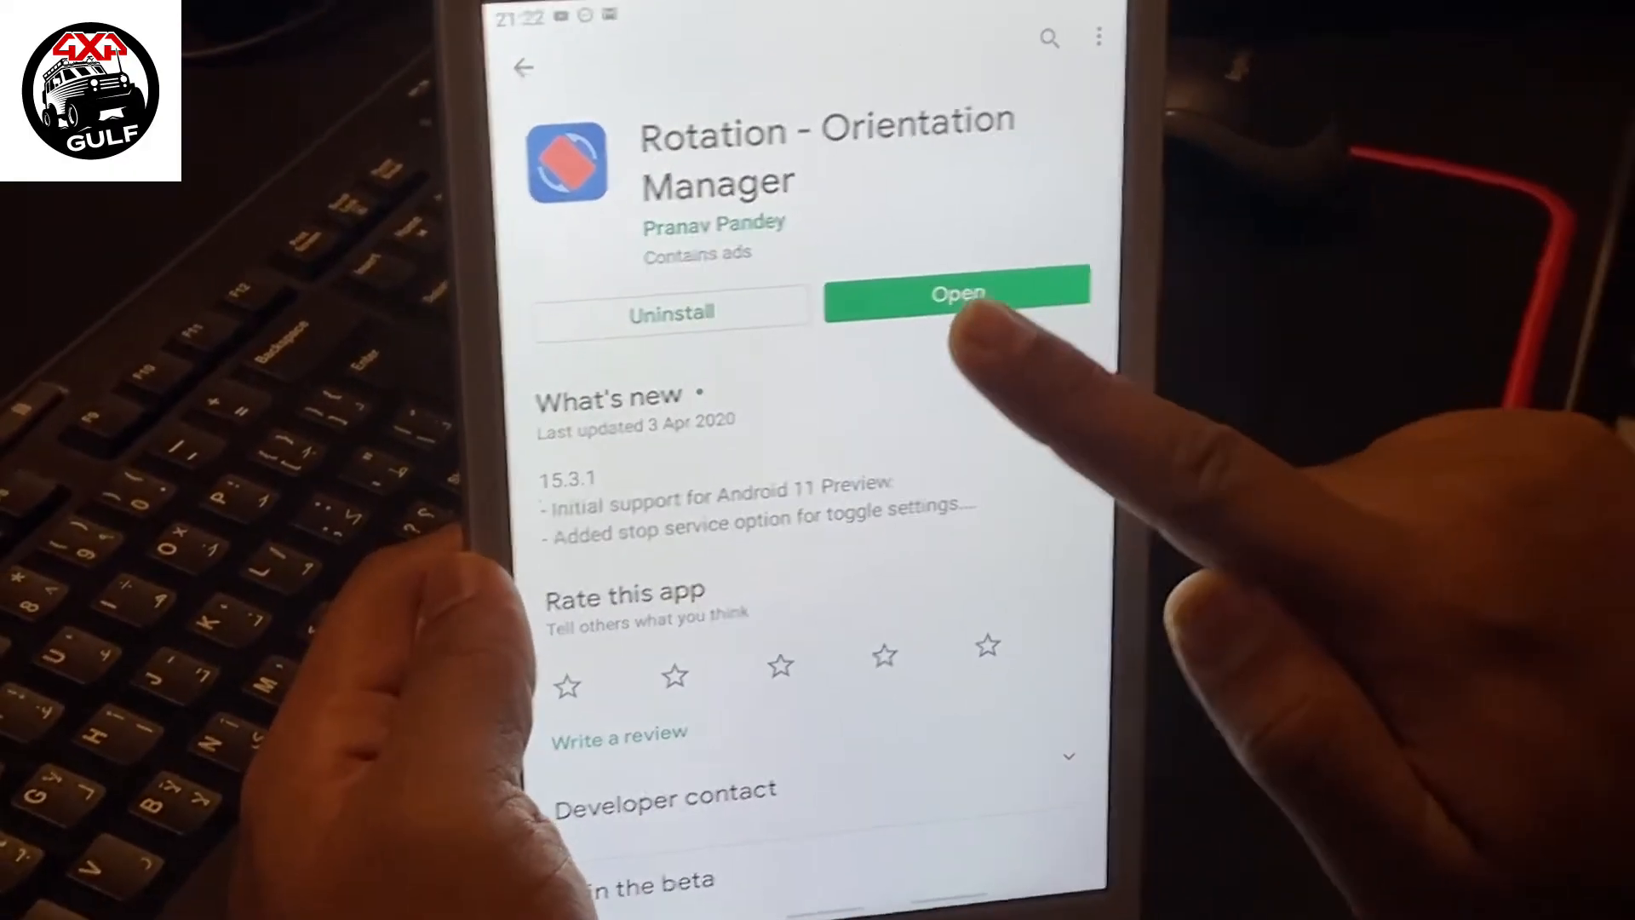
left_click(954, 291)
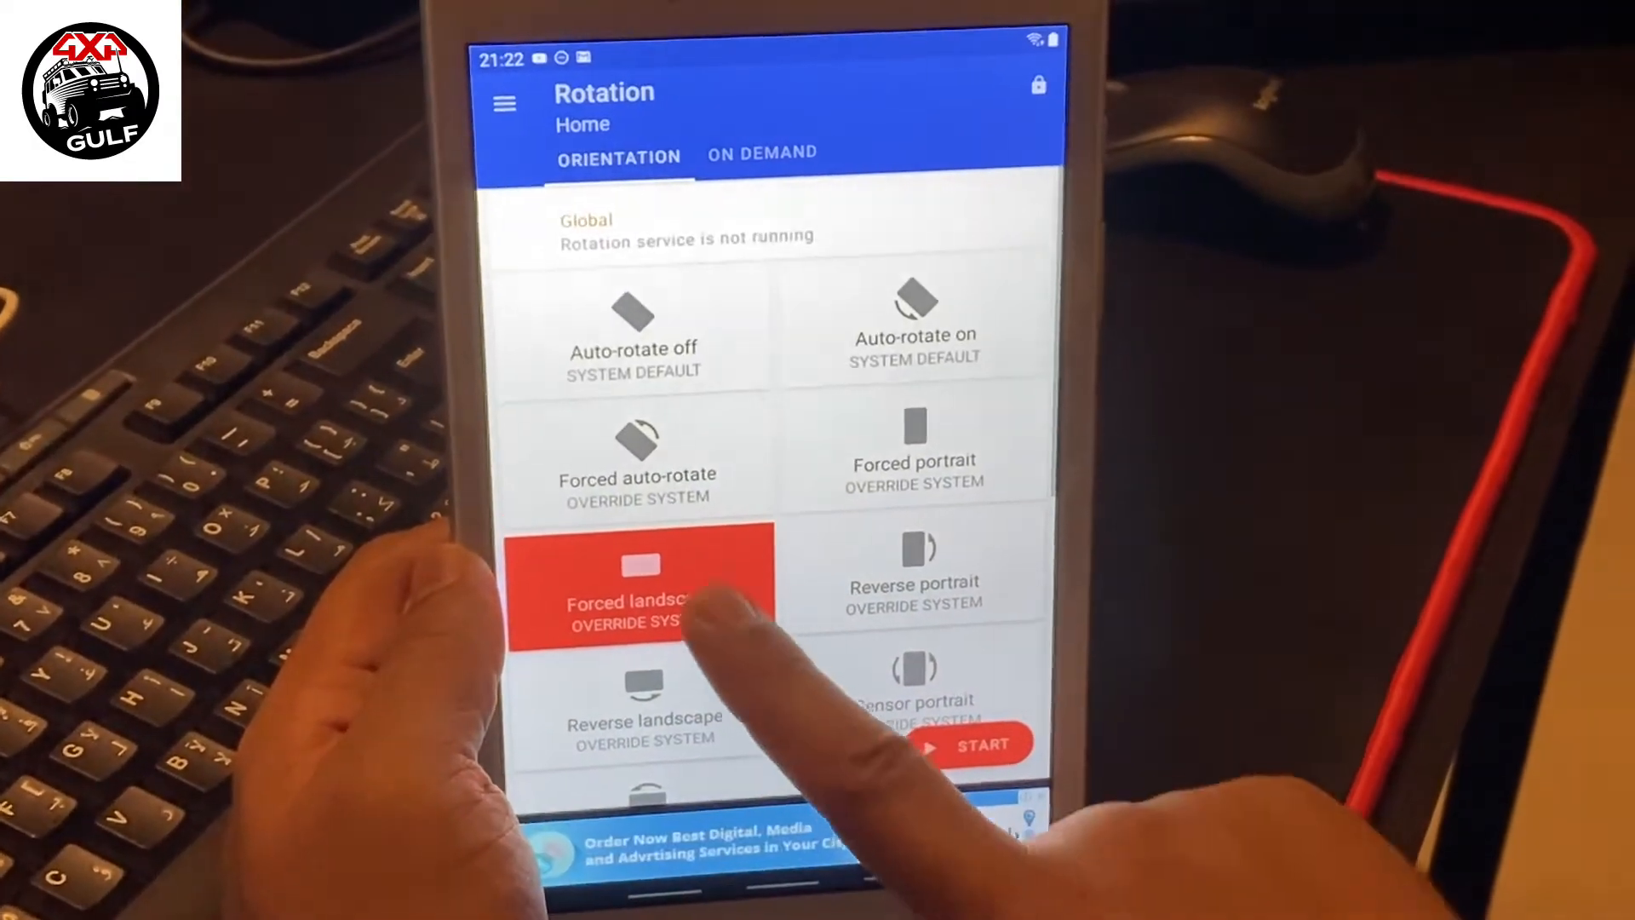
Step: Force the screen into landscape orientation
left_click(635, 579)
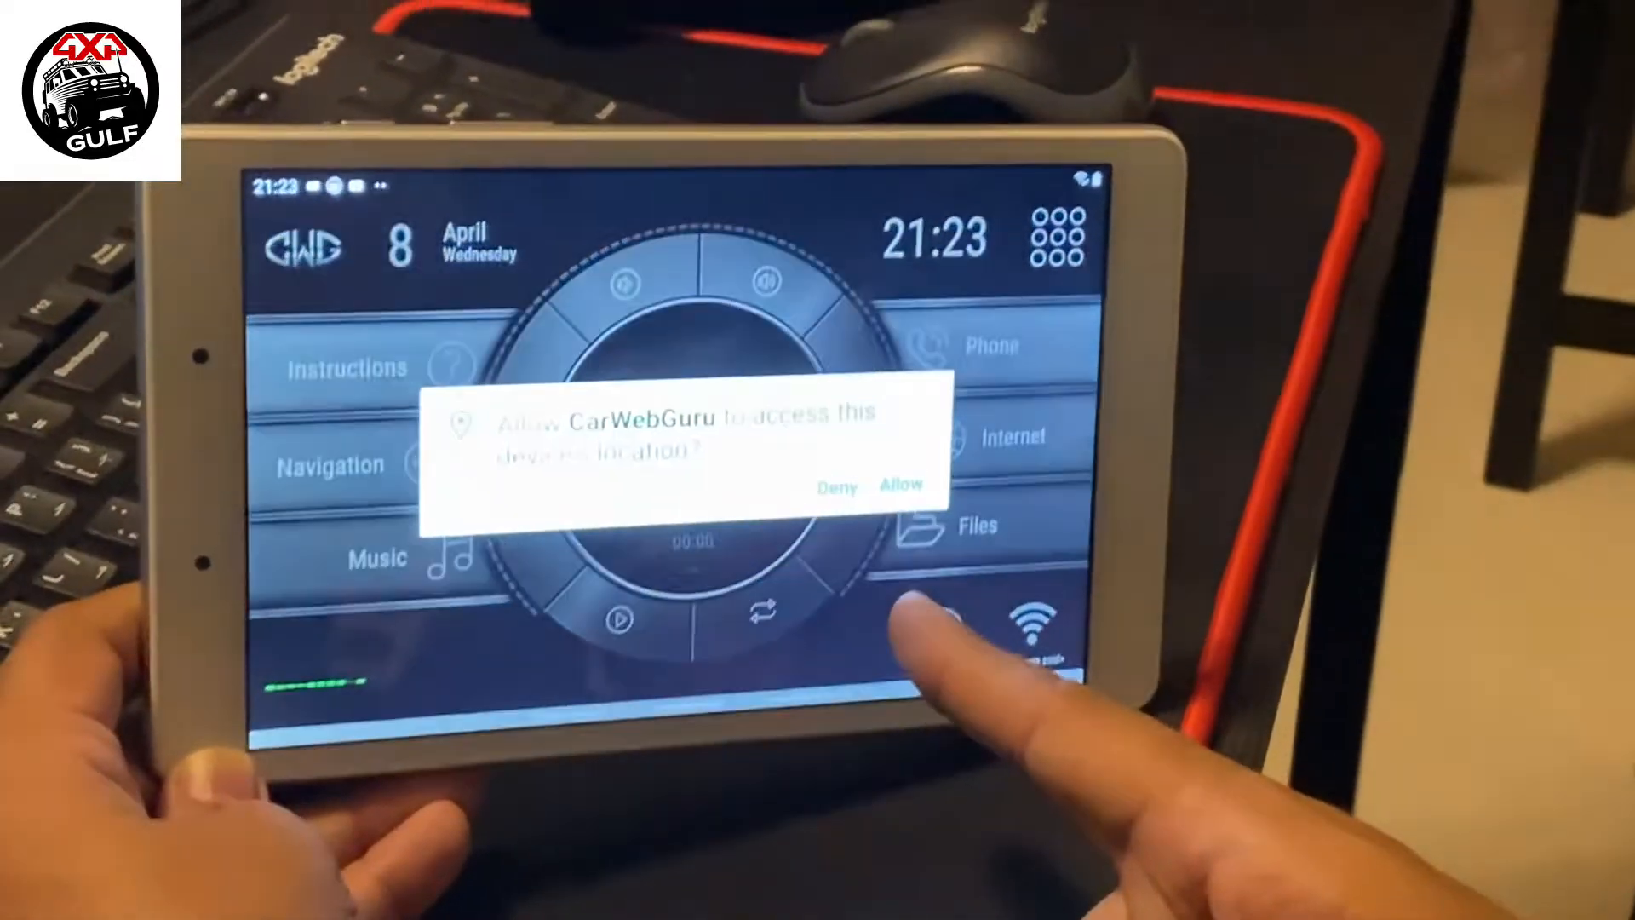
Step: Grant CarWebGuru Launcher location access from its prompts
left_click(899, 486)
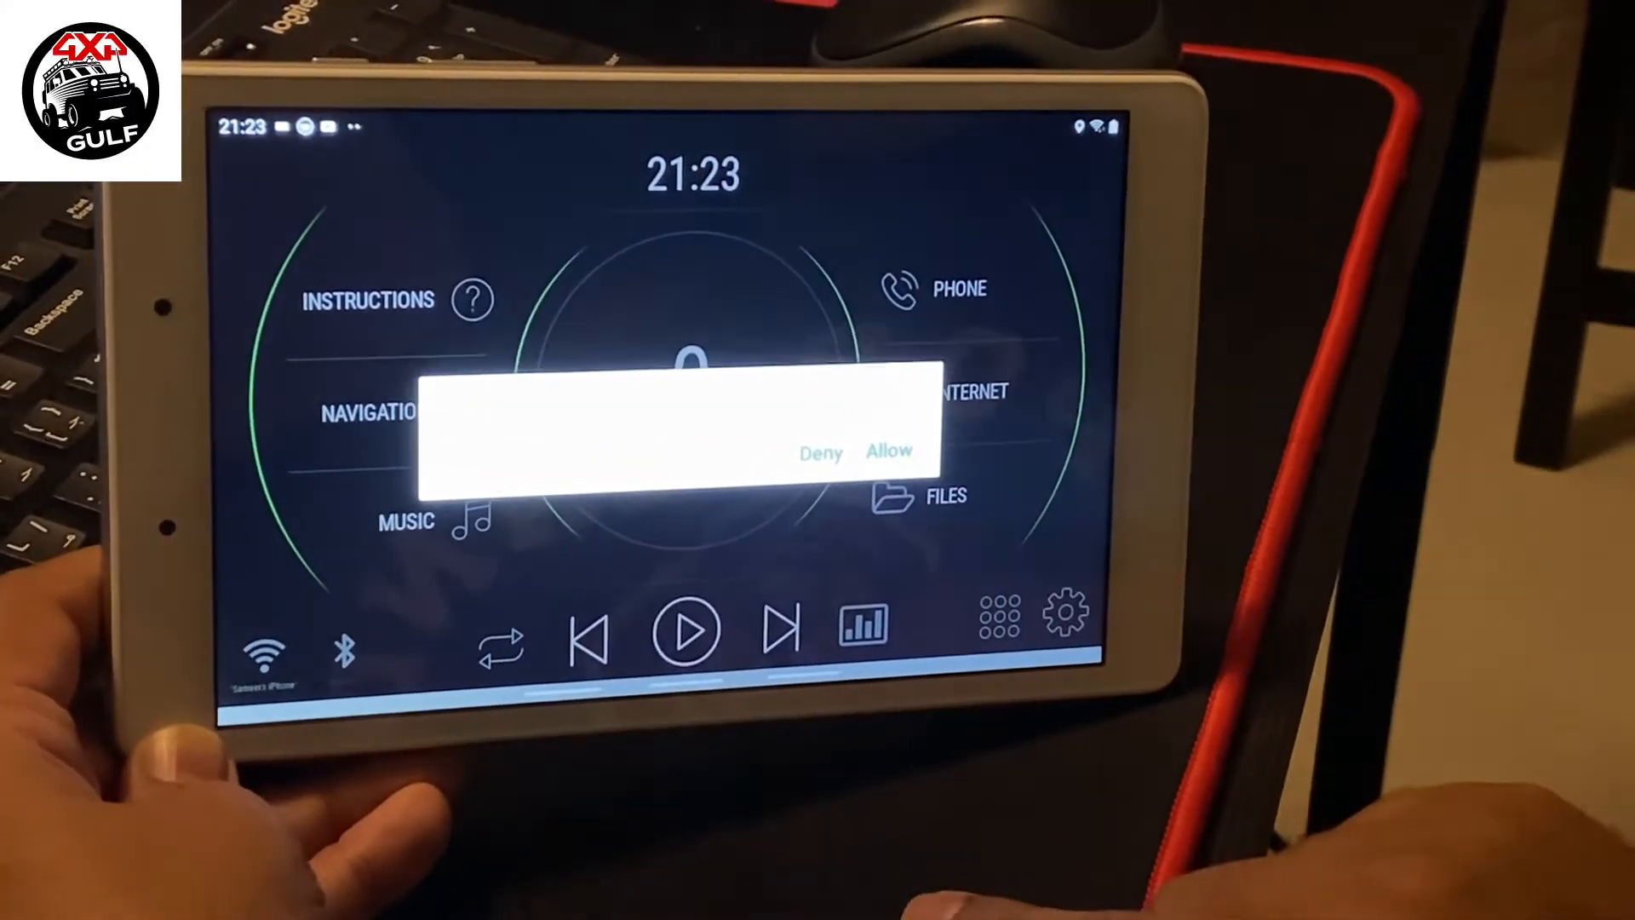
left_click(887, 450)
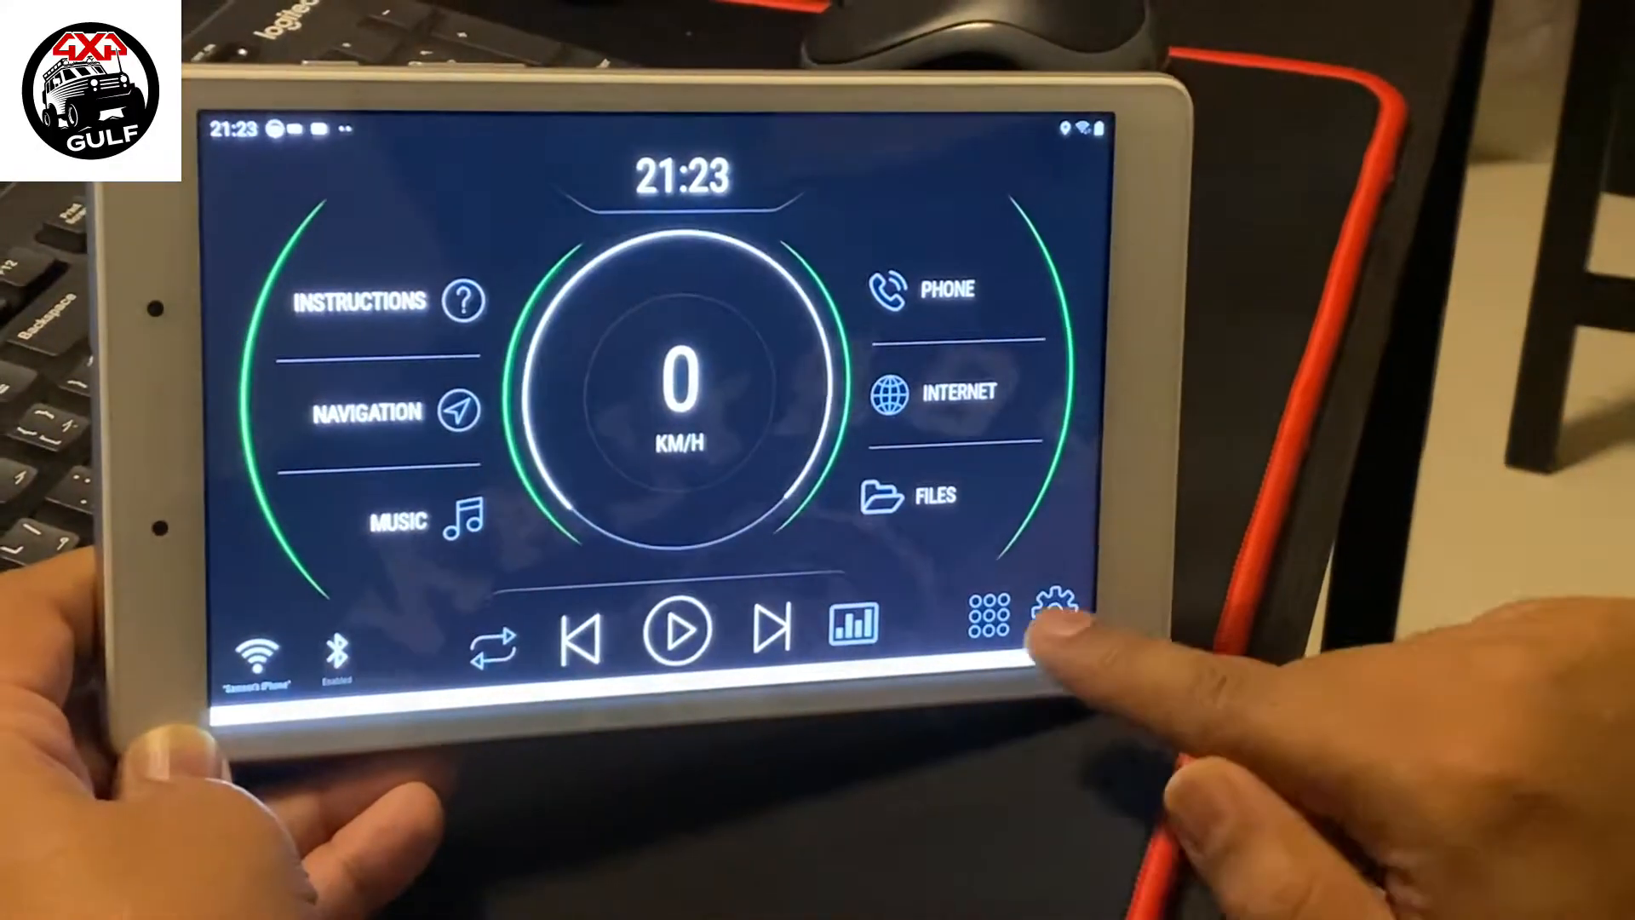
Step: Change the launcher's interface theme colour to orange and return to Vehicle settings
left_click(1052, 615)
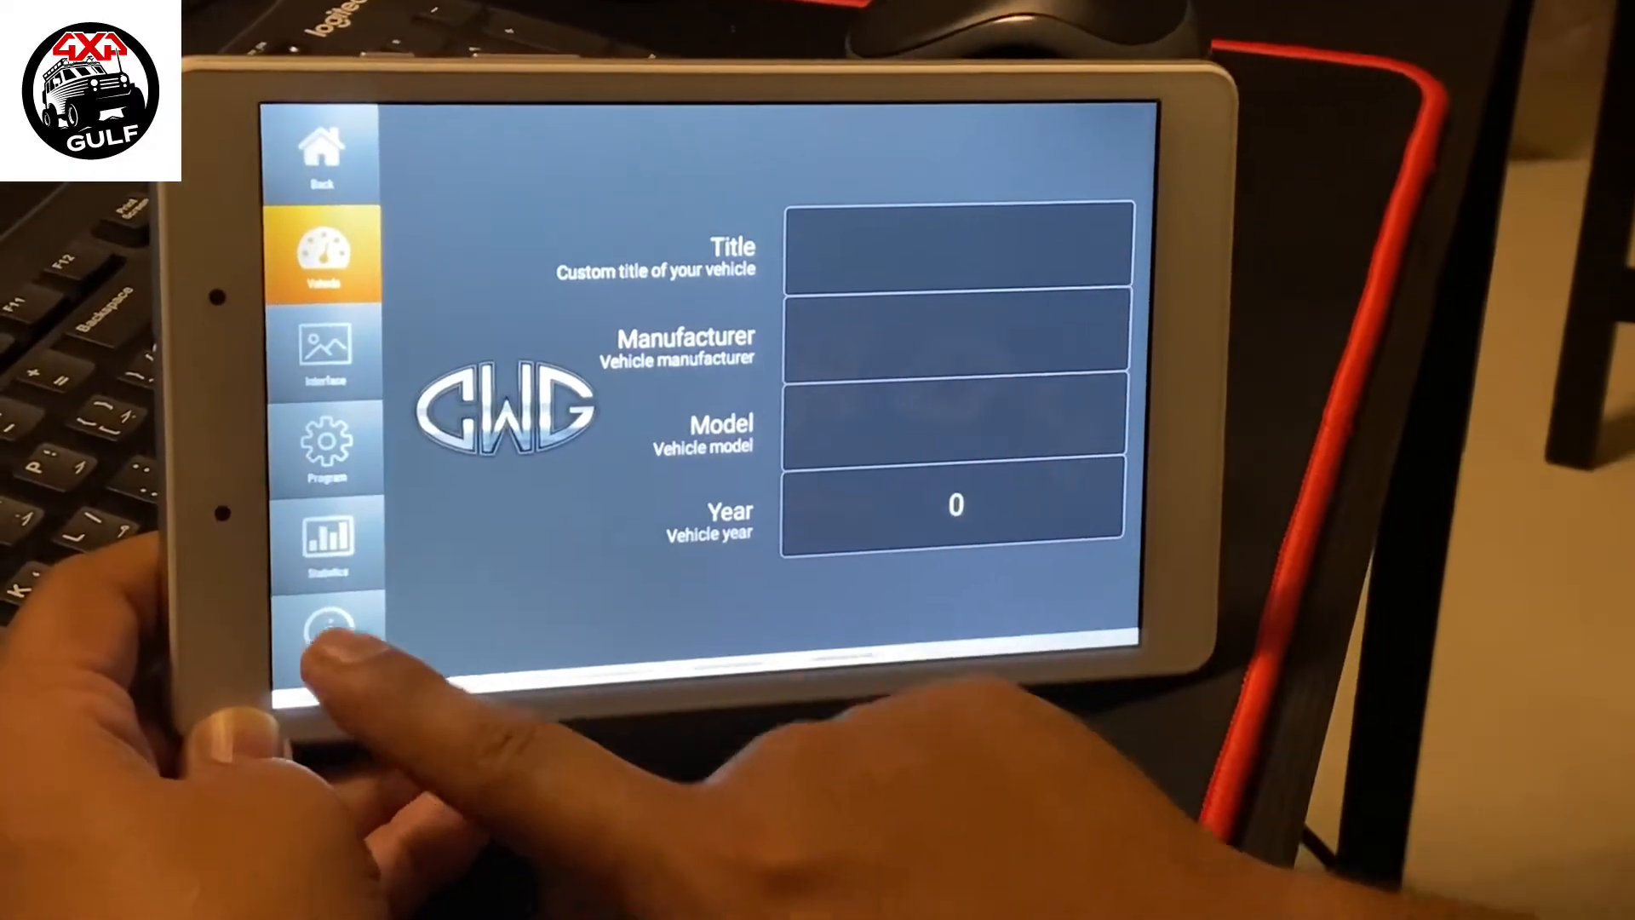
left_click(324, 448)
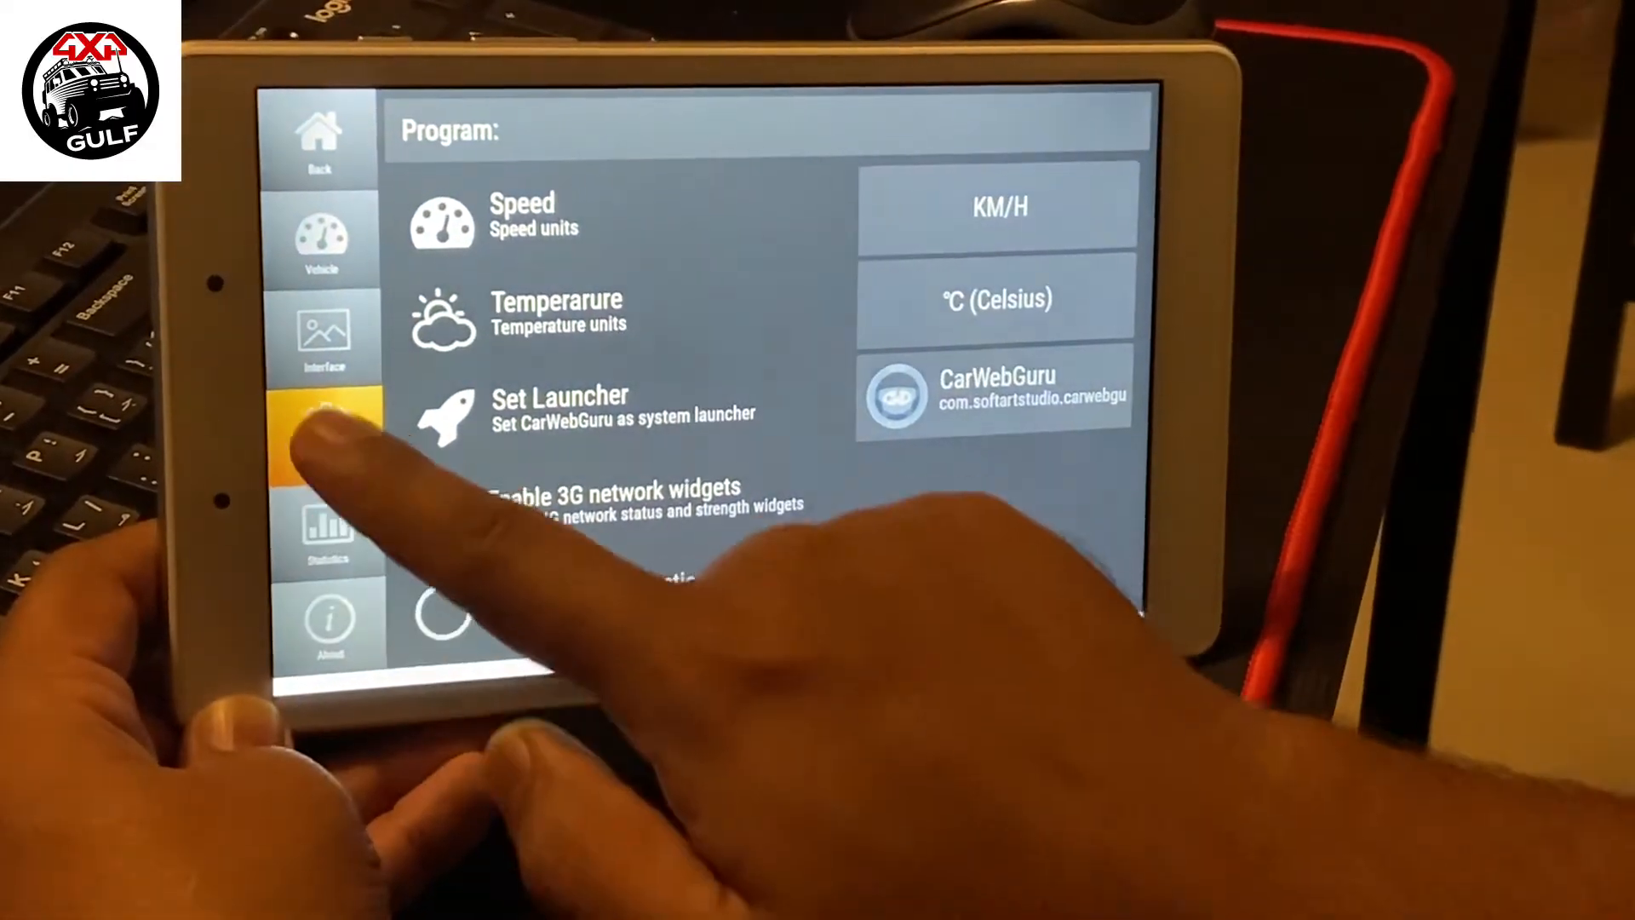
left_click(324, 334)
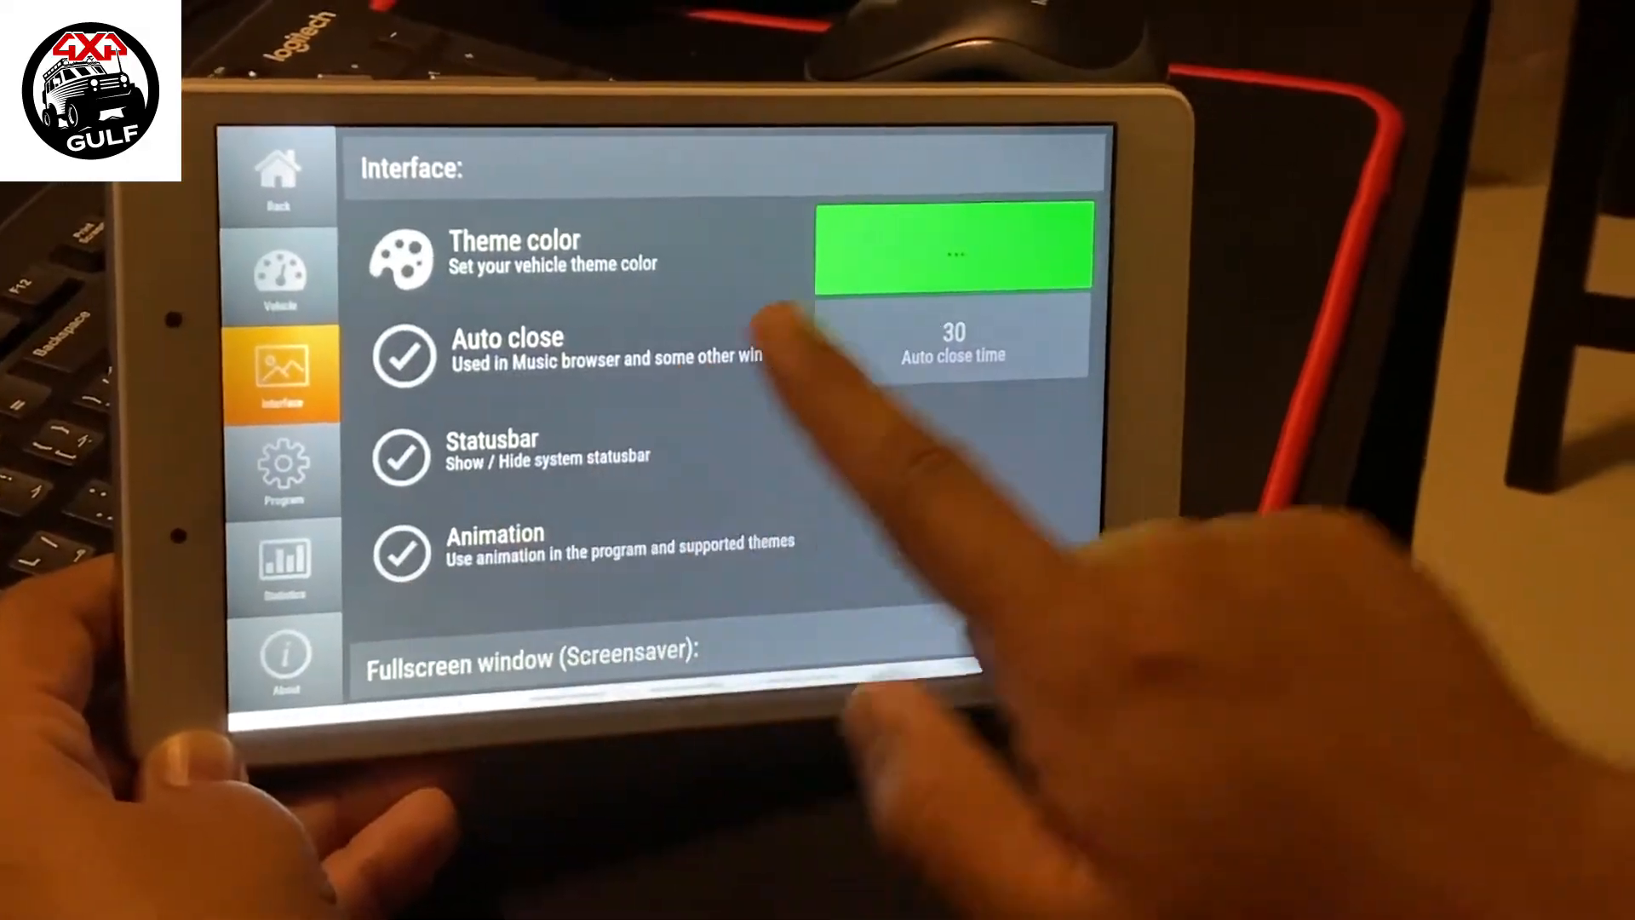
left_click(951, 245)
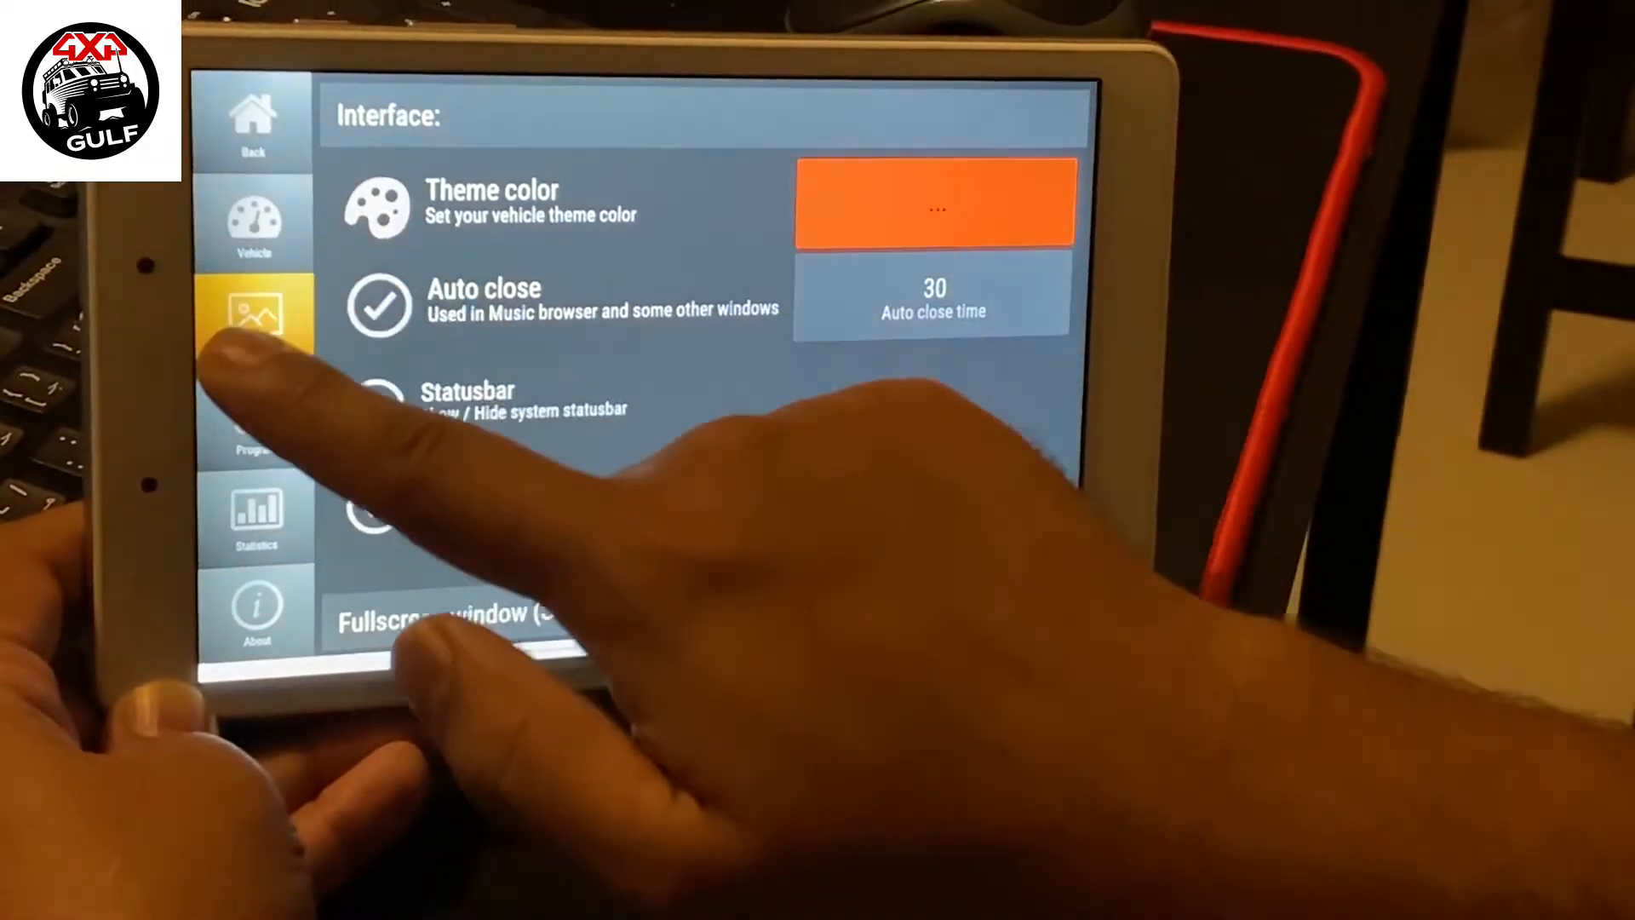
left_click(252, 219)
type("4x4")
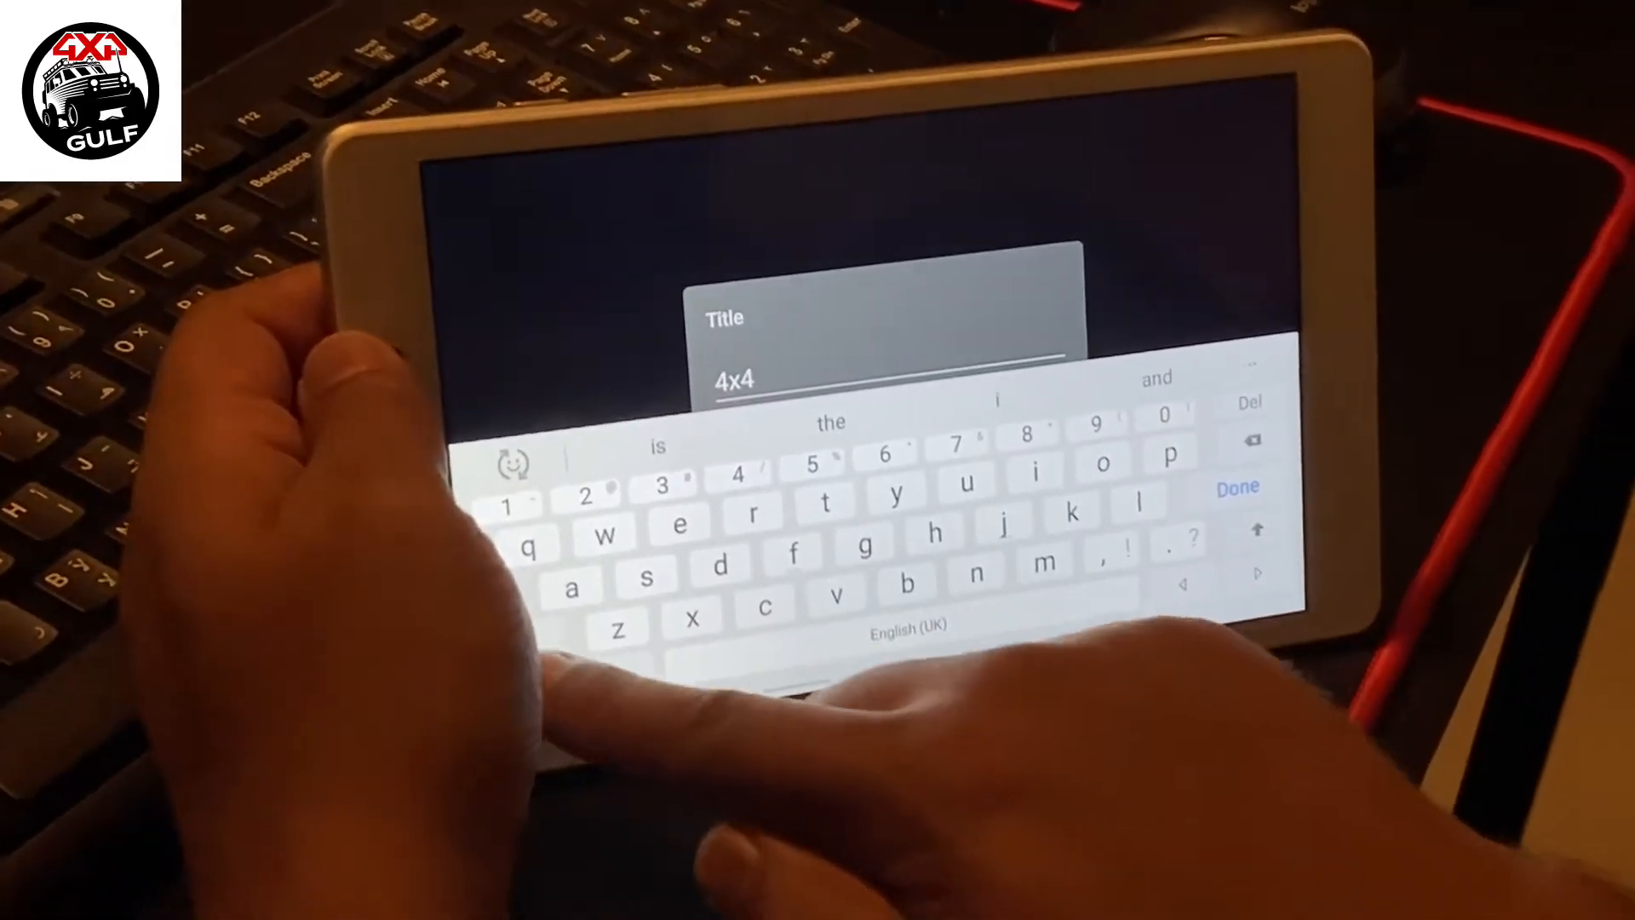
Step: Name the vehicle 4x4Gulf and set it to Toyota FJ Cruiser
type("Gulf")
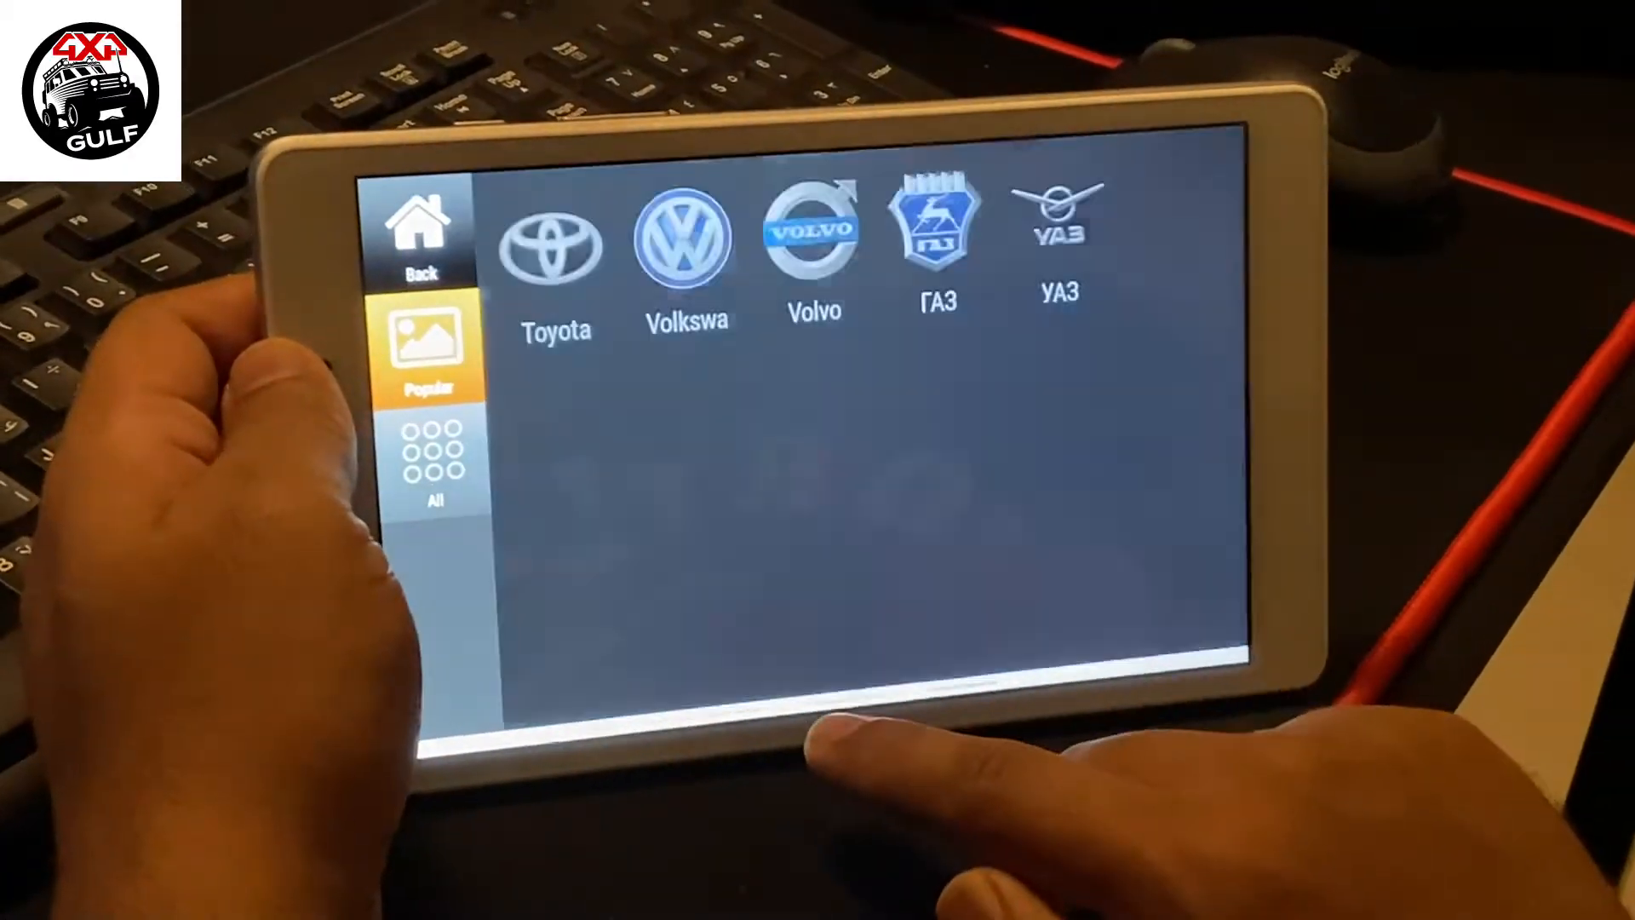
left_click(554, 240)
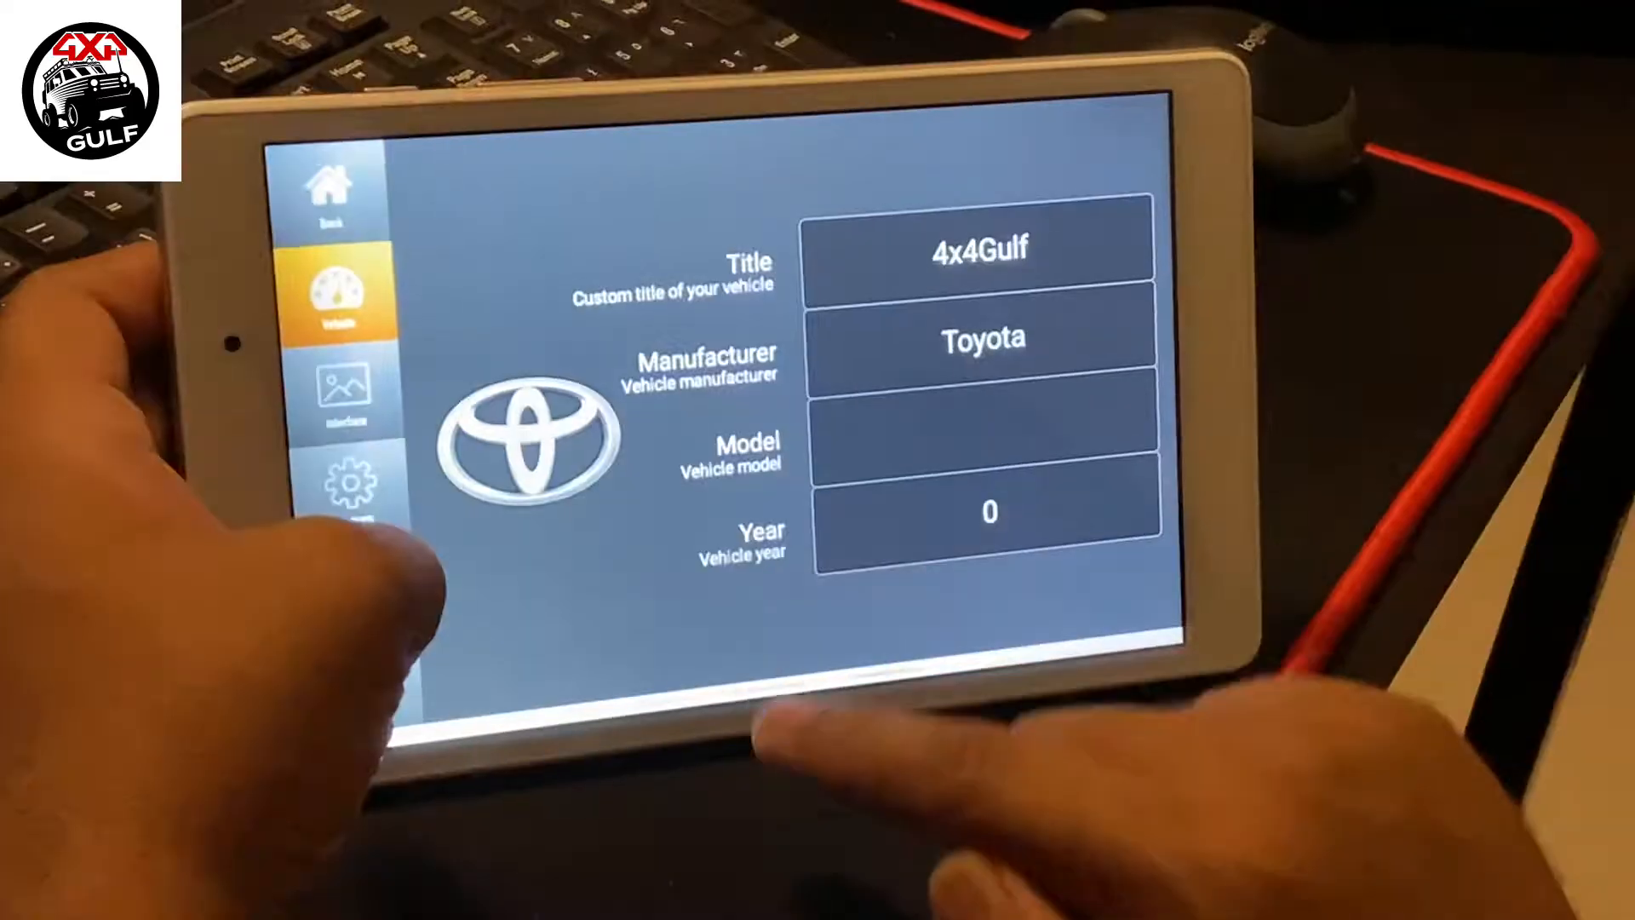
left_click(981, 422)
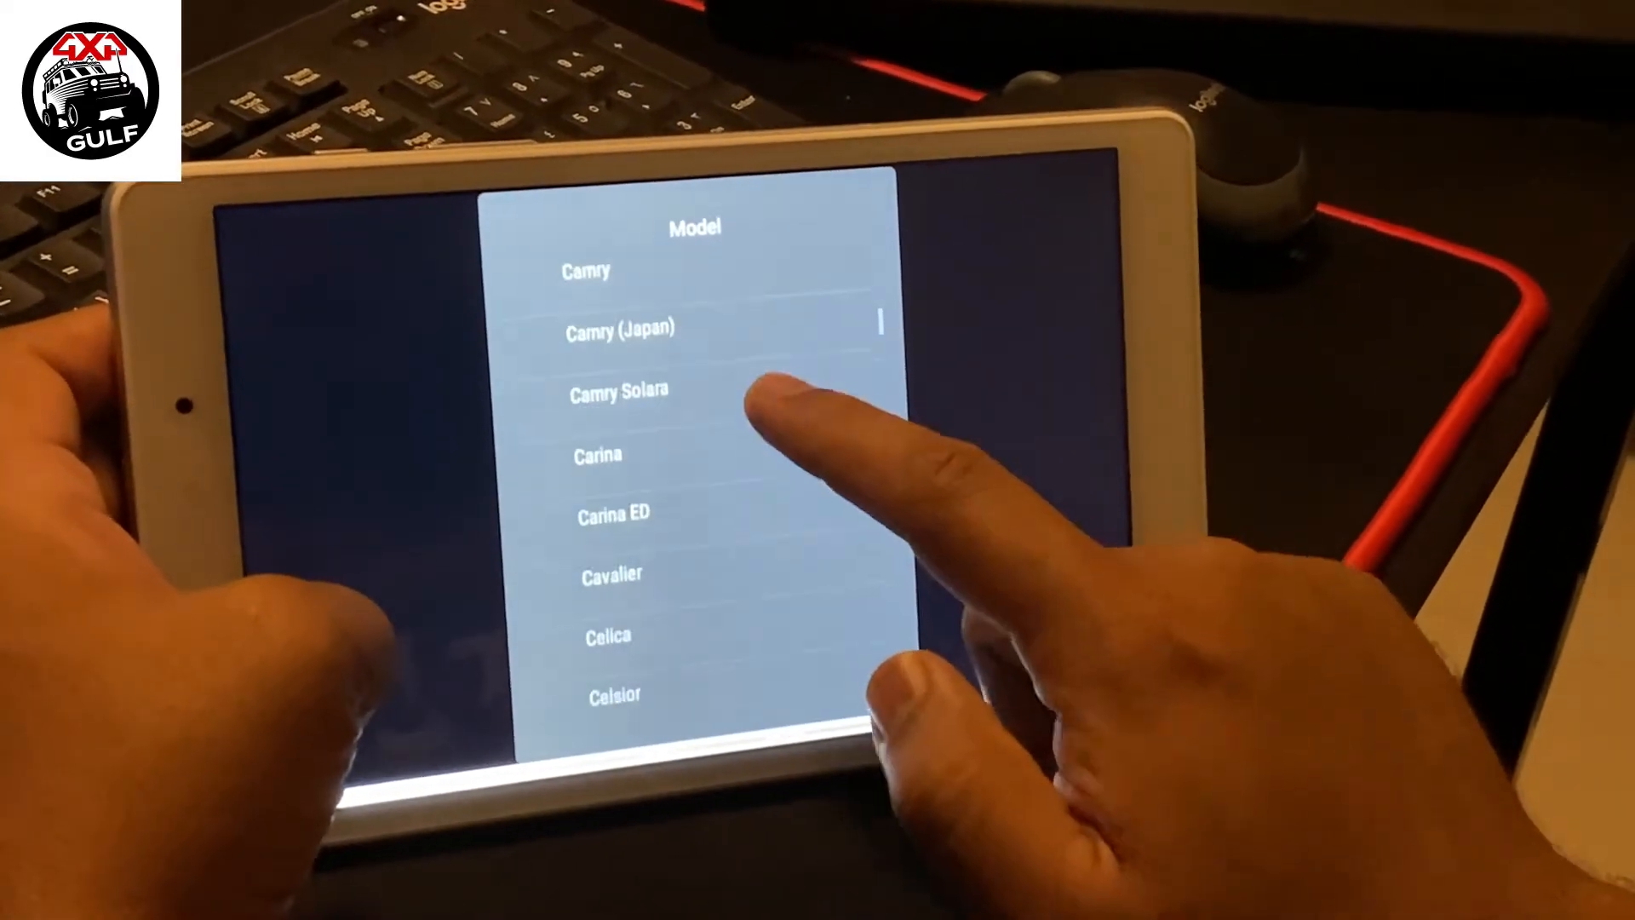
scroll("down", 3)
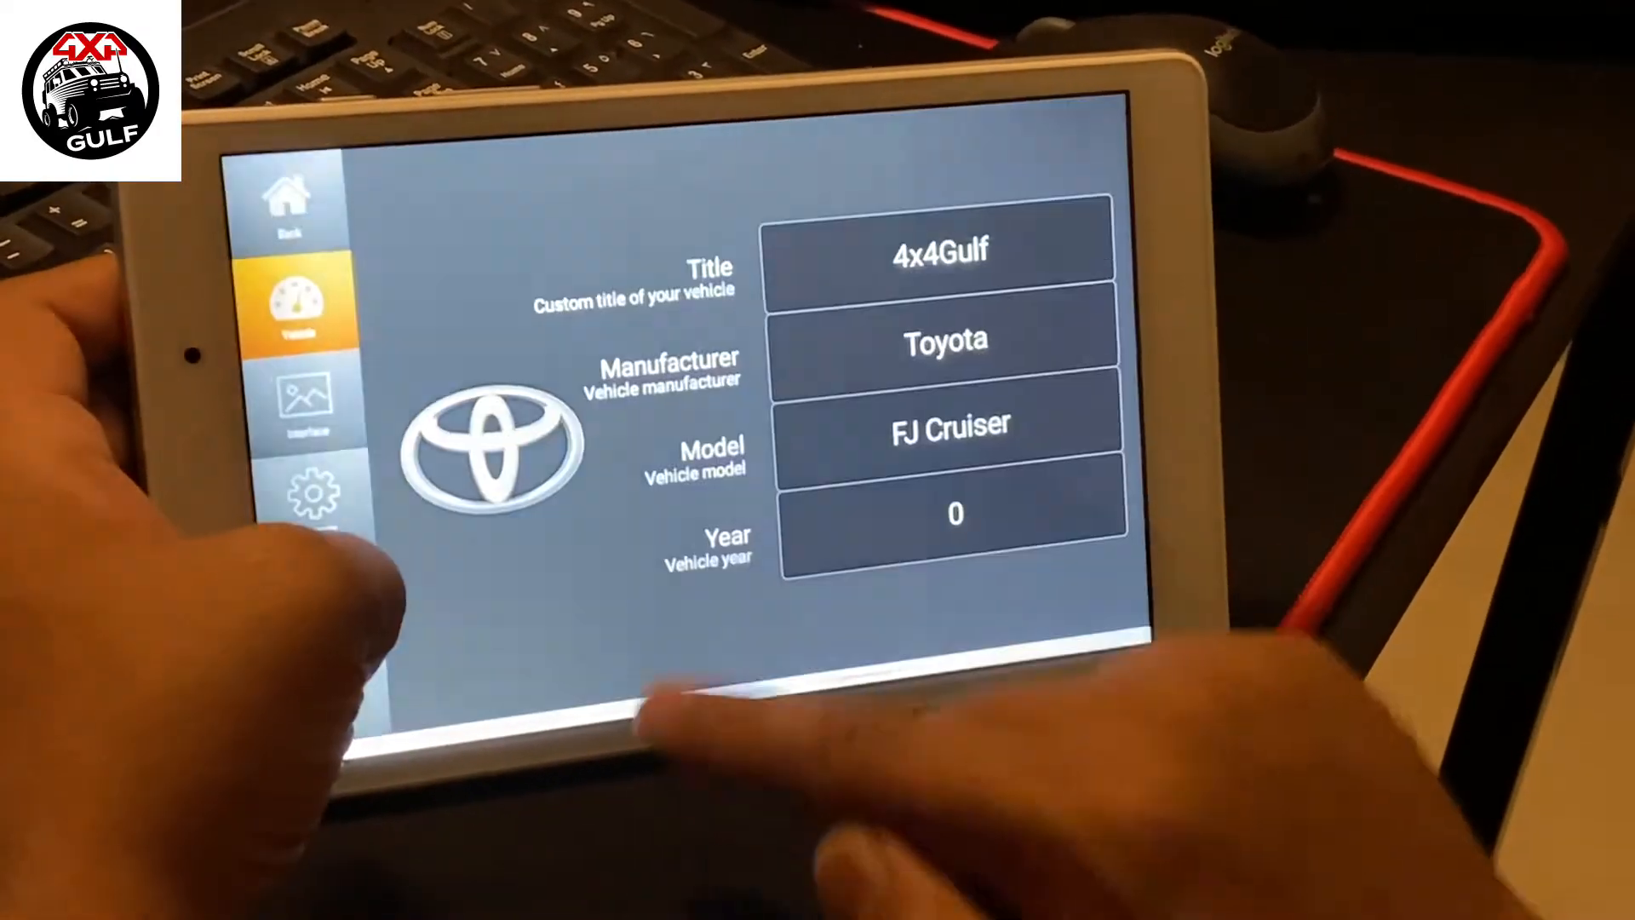
Step: Set the vehicle year to 2013 and move on to the statistics page
left_click(947, 514)
type("2013")
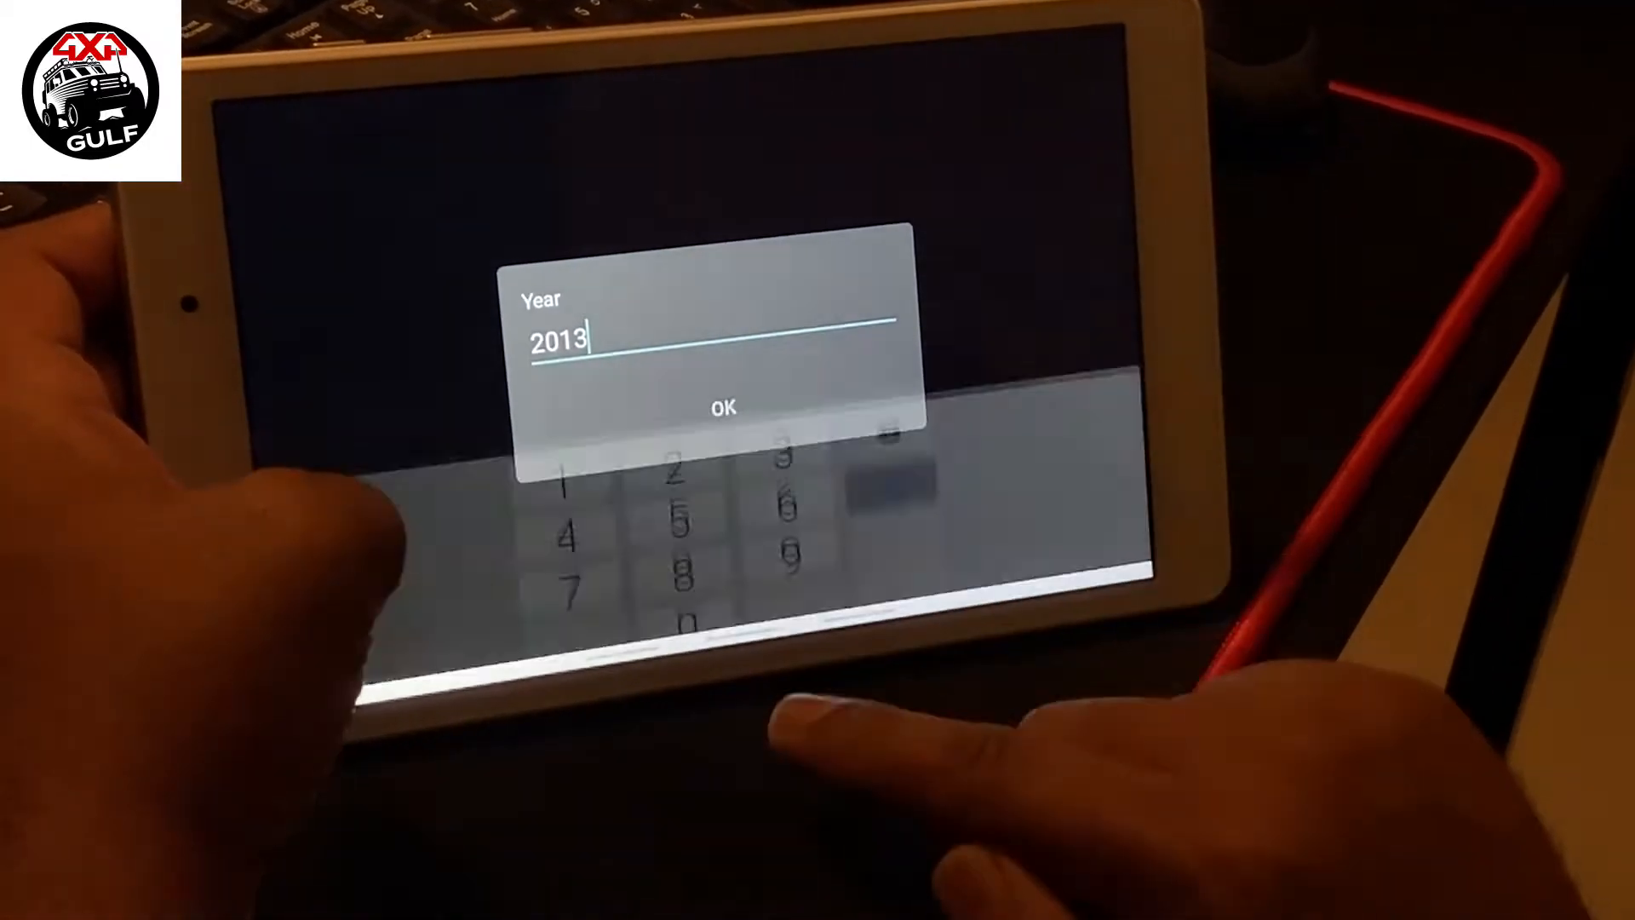
left_click(722, 405)
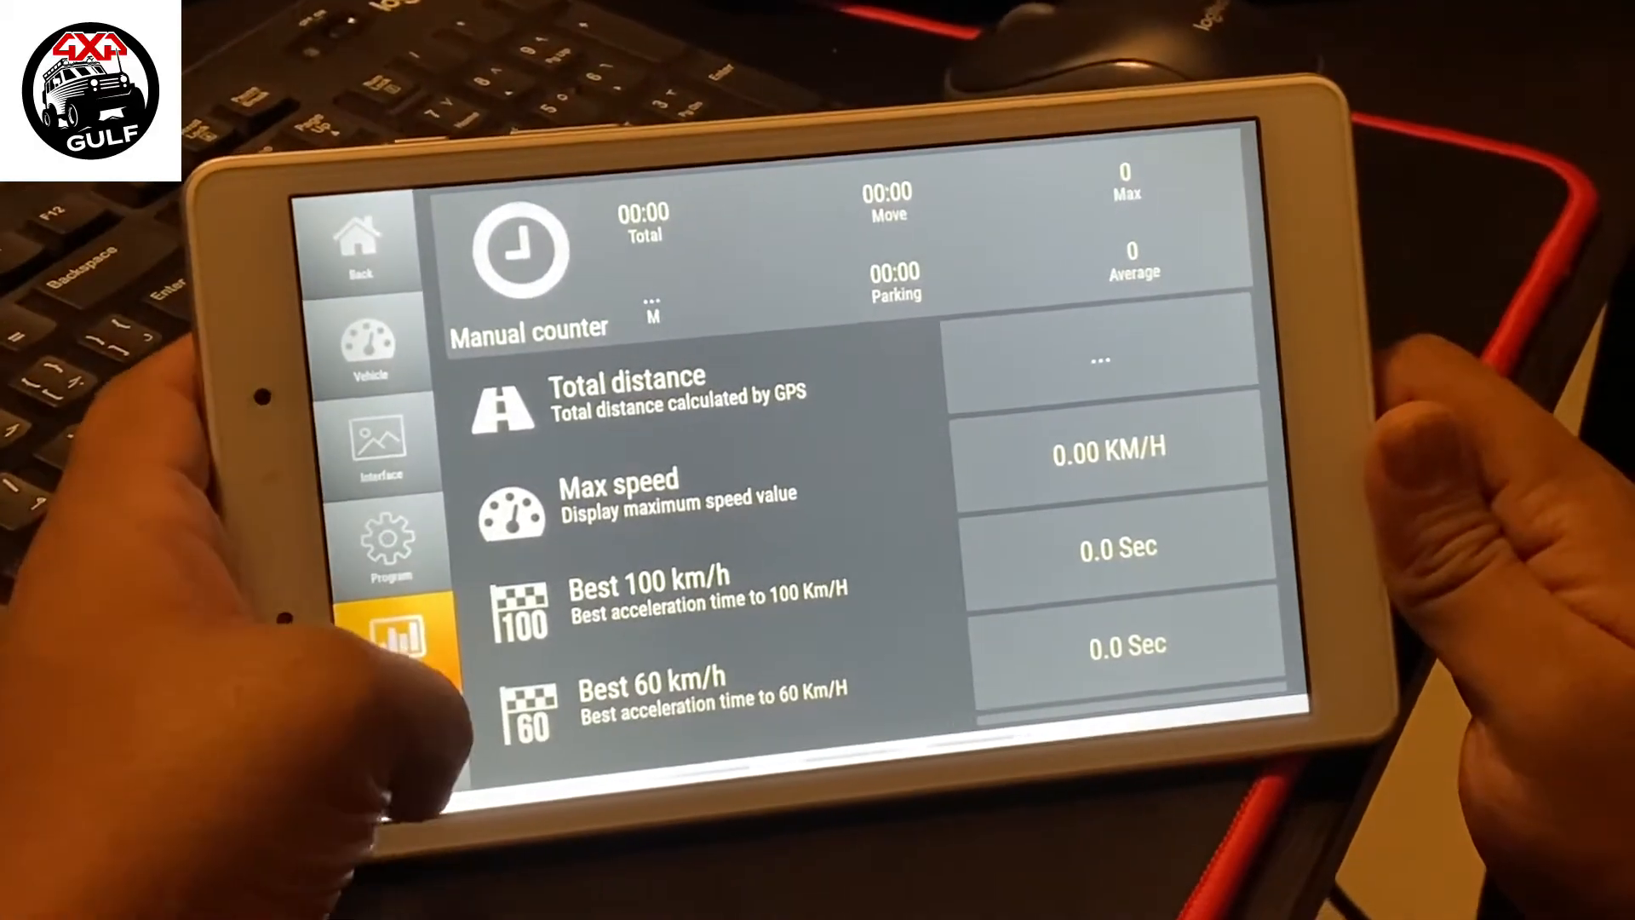
scroll("down", 3)
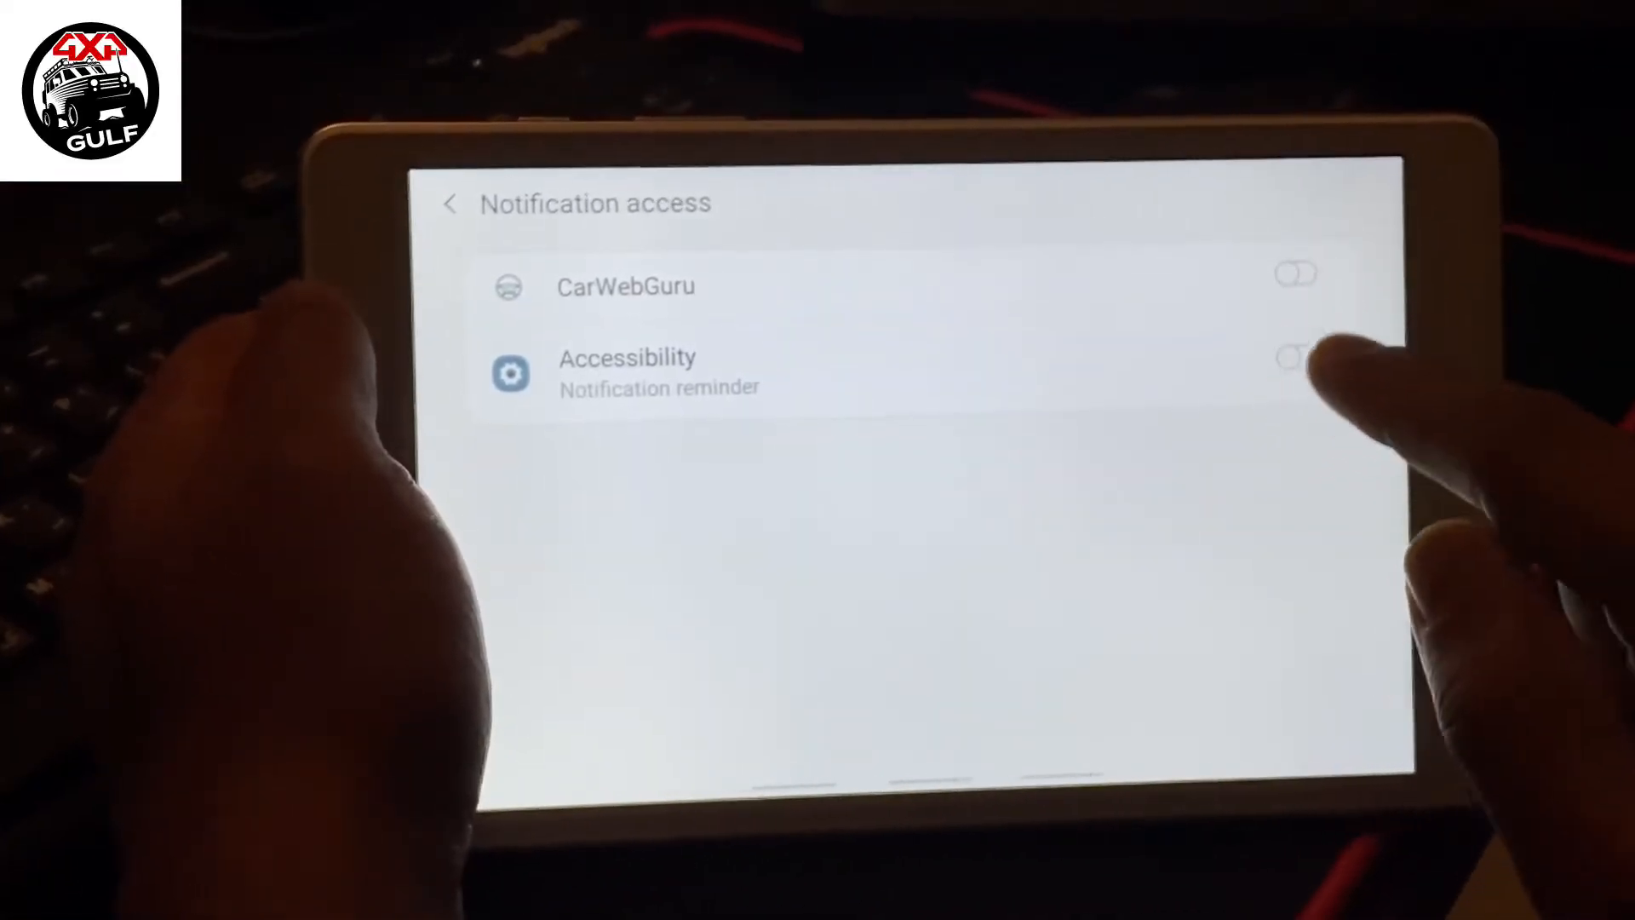
Step: Switch on notification access for CarWebGuru and allow it
left_click(1294, 272)
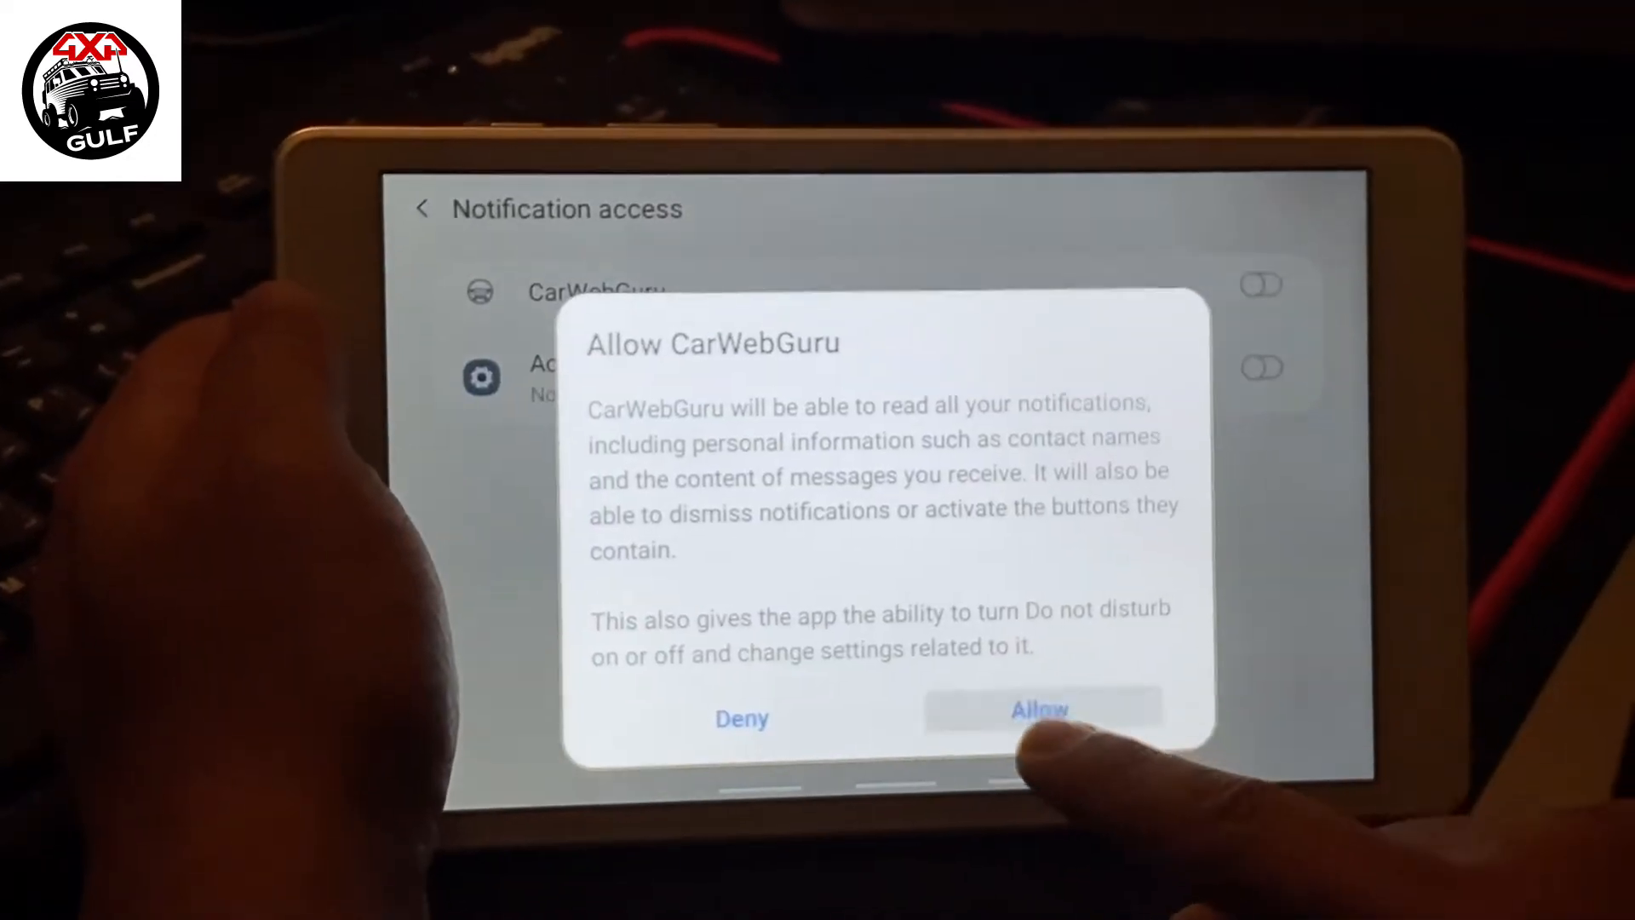
left_click(1038, 708)
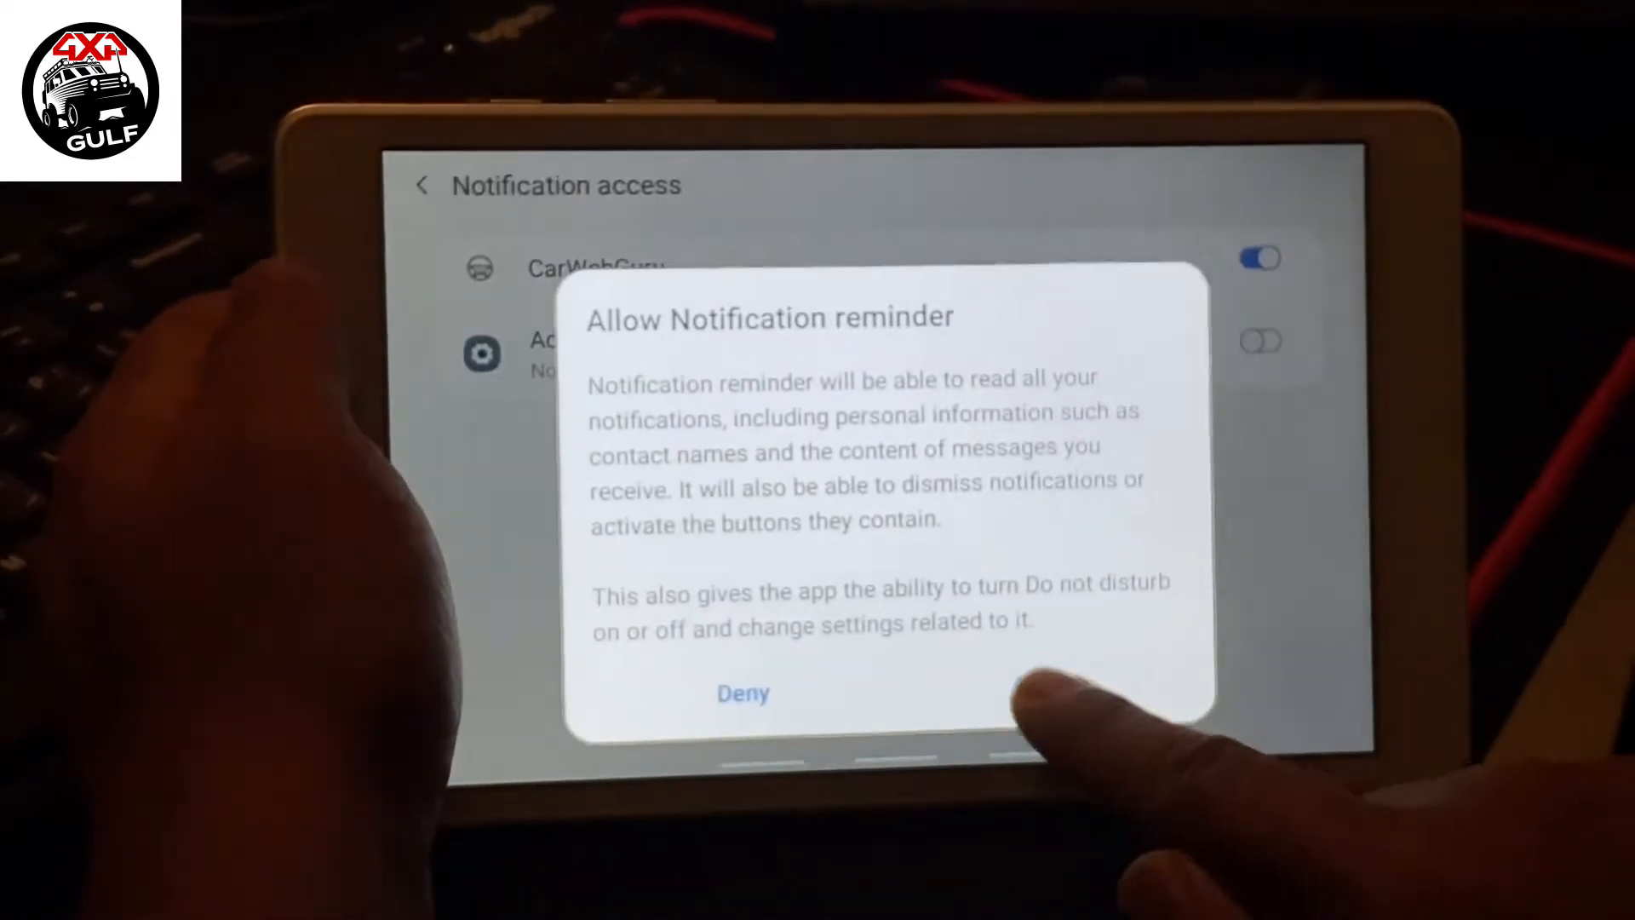
left_click(1032, 693)
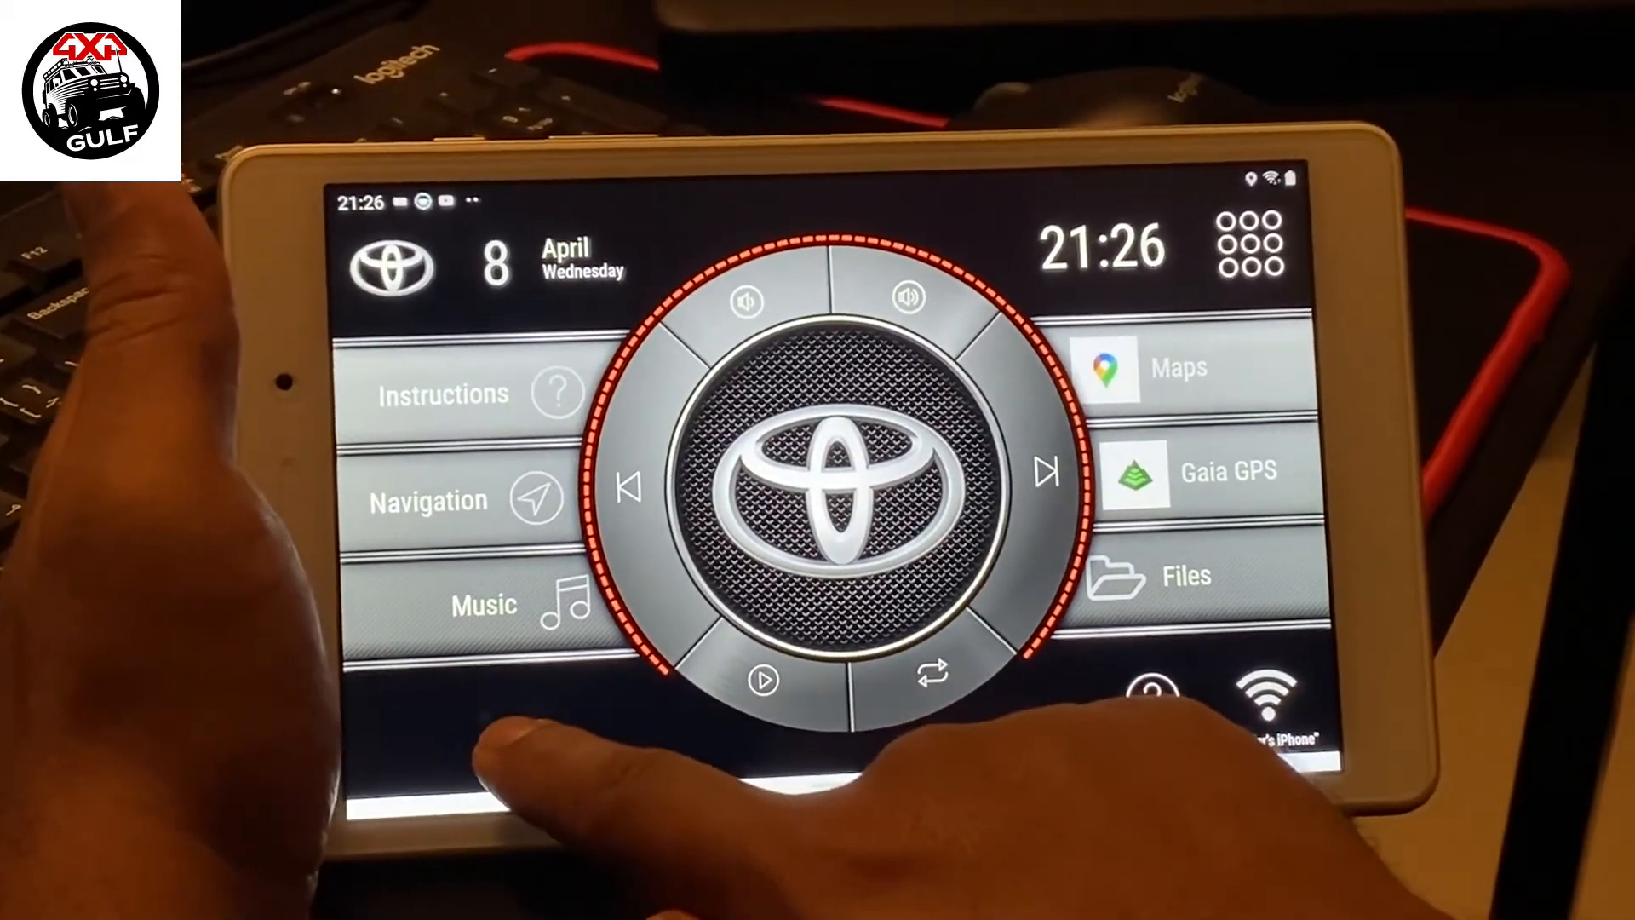
Step: Reassign the home screen's Files shortcut to Wikiloc
left_click(1247, 249)
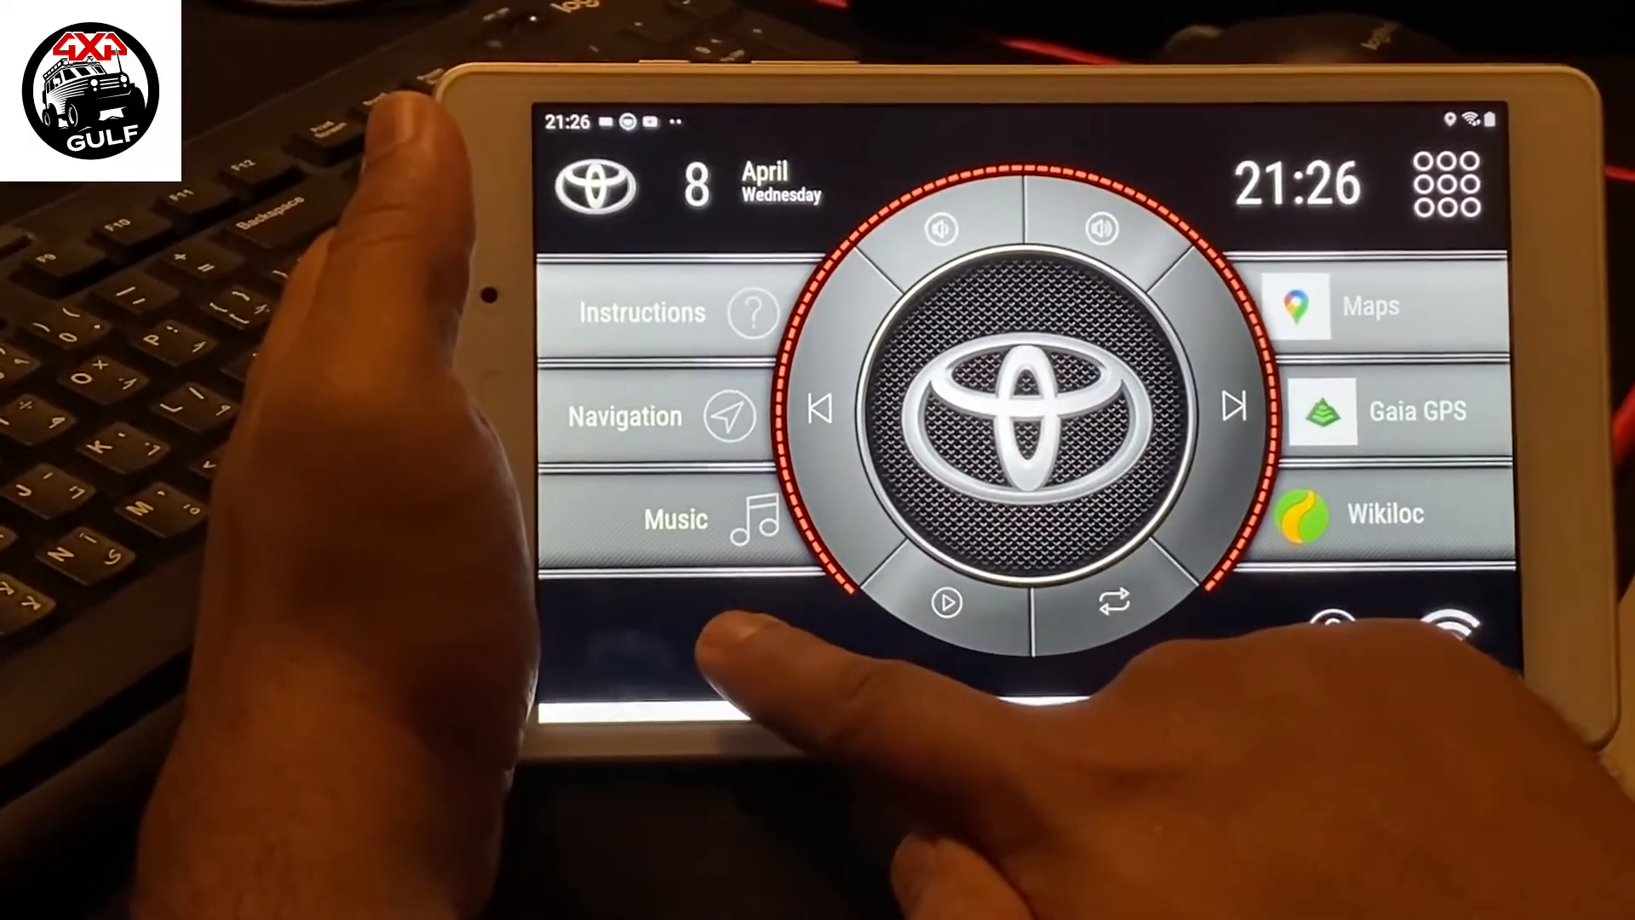
left_click(1446, 184)
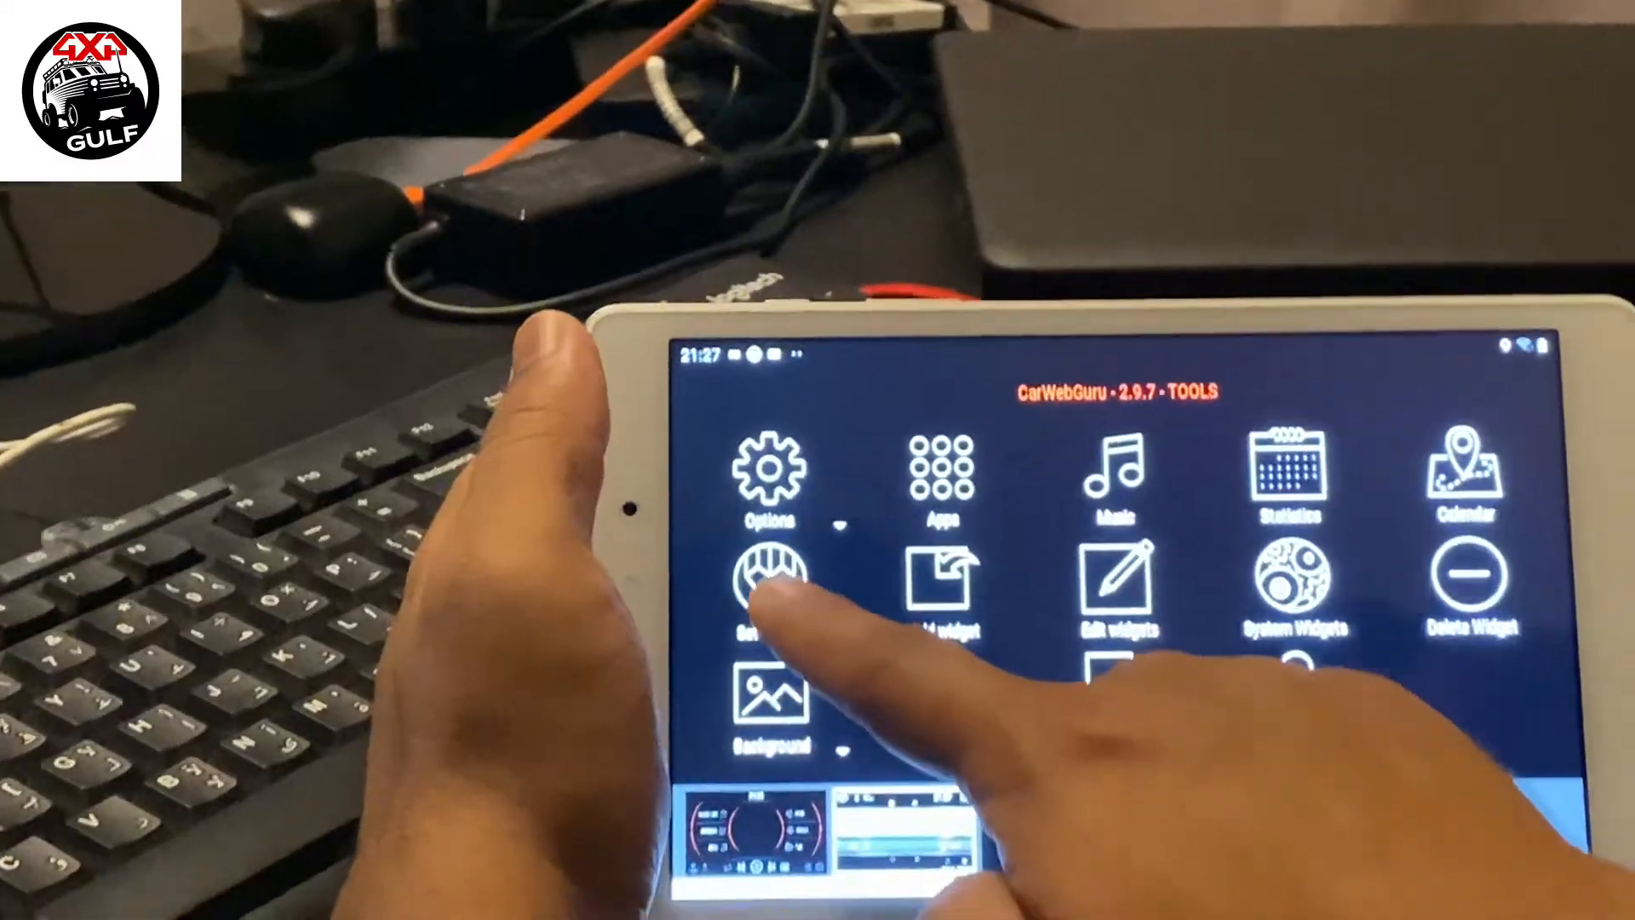
Step: Choose Set Theme from the TOOLS screen
left_click(770, 584)
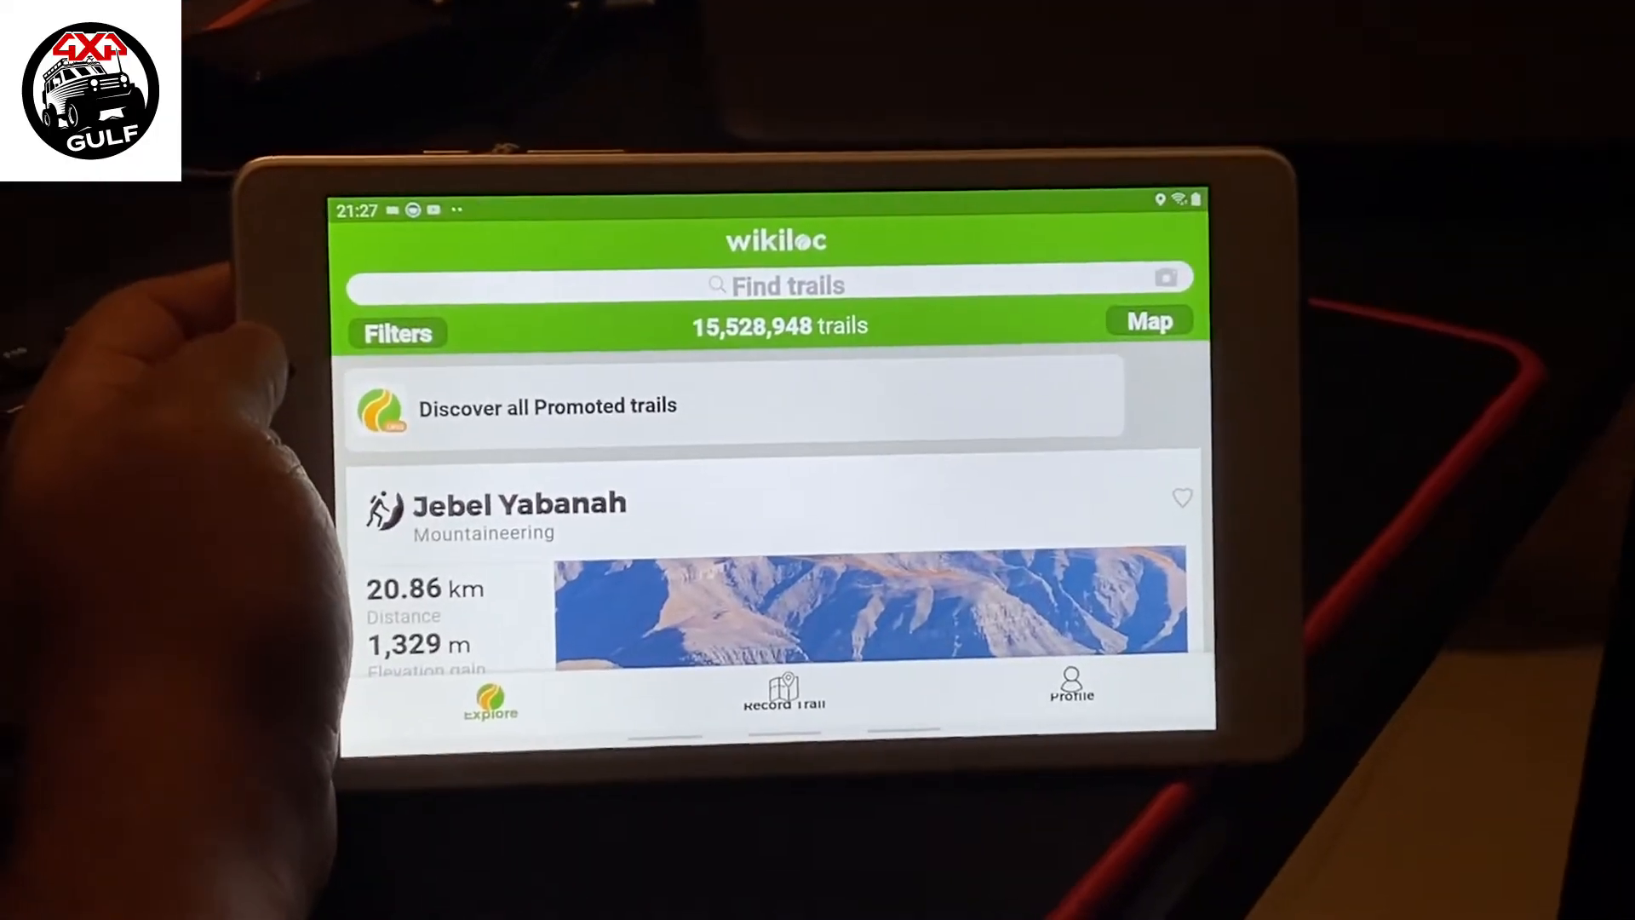
Step: Scroll down the Wikiloc Explore trail list past routes like Jebel Yabanah
scroll("down", 3)
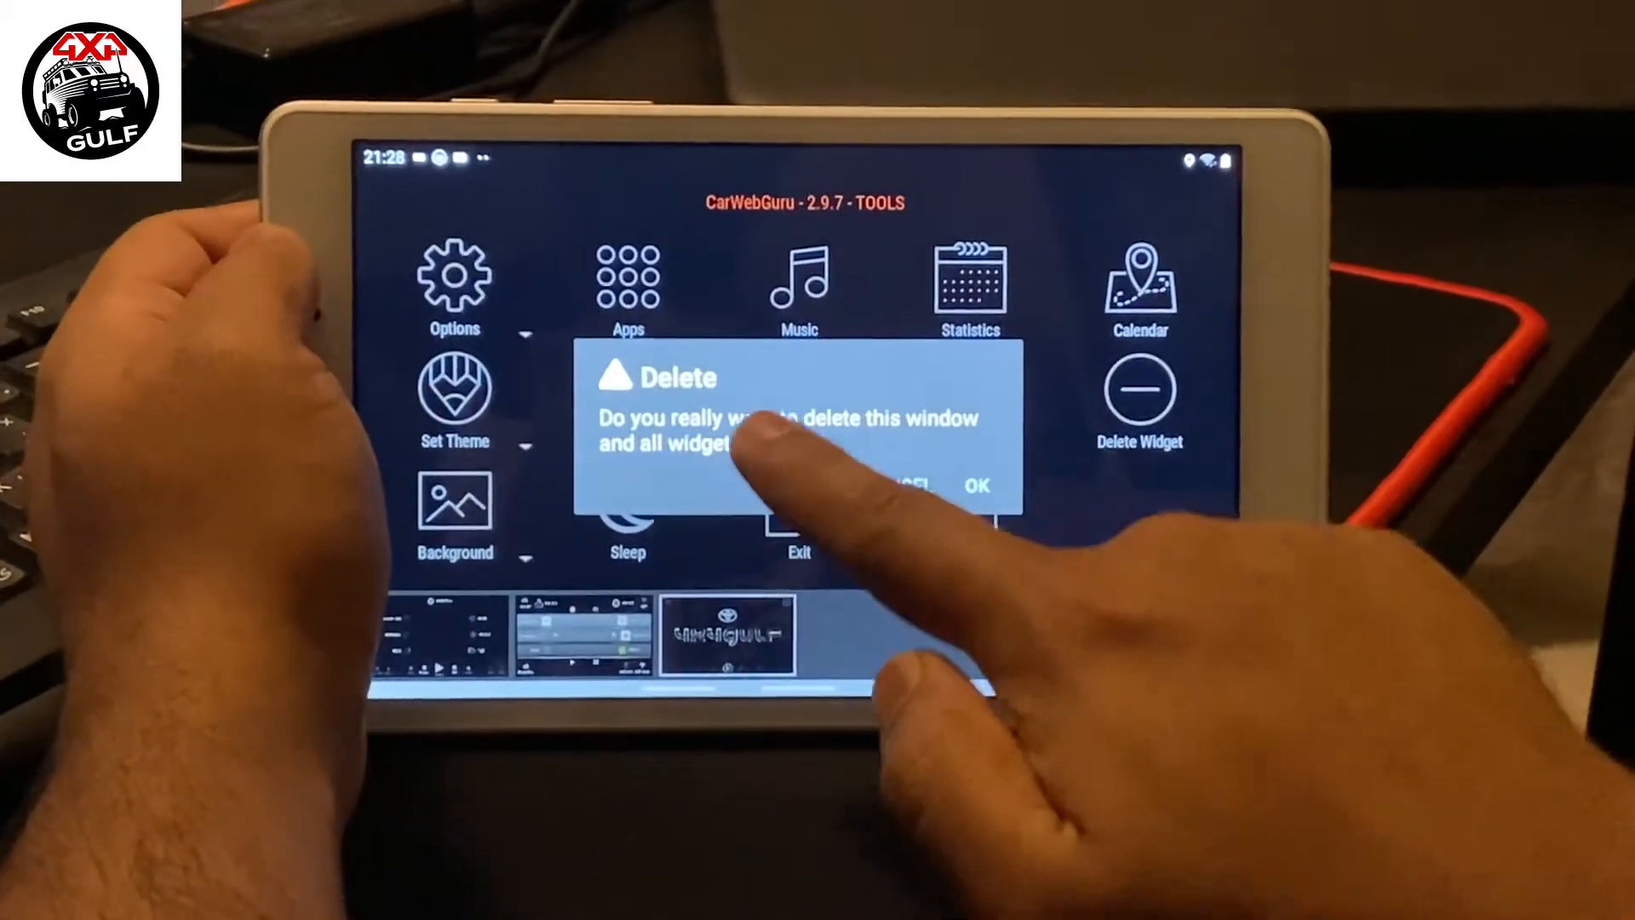
Step: Delete two extra launcher windows with their widgets, confirming each with OK
left_click(908, 485)
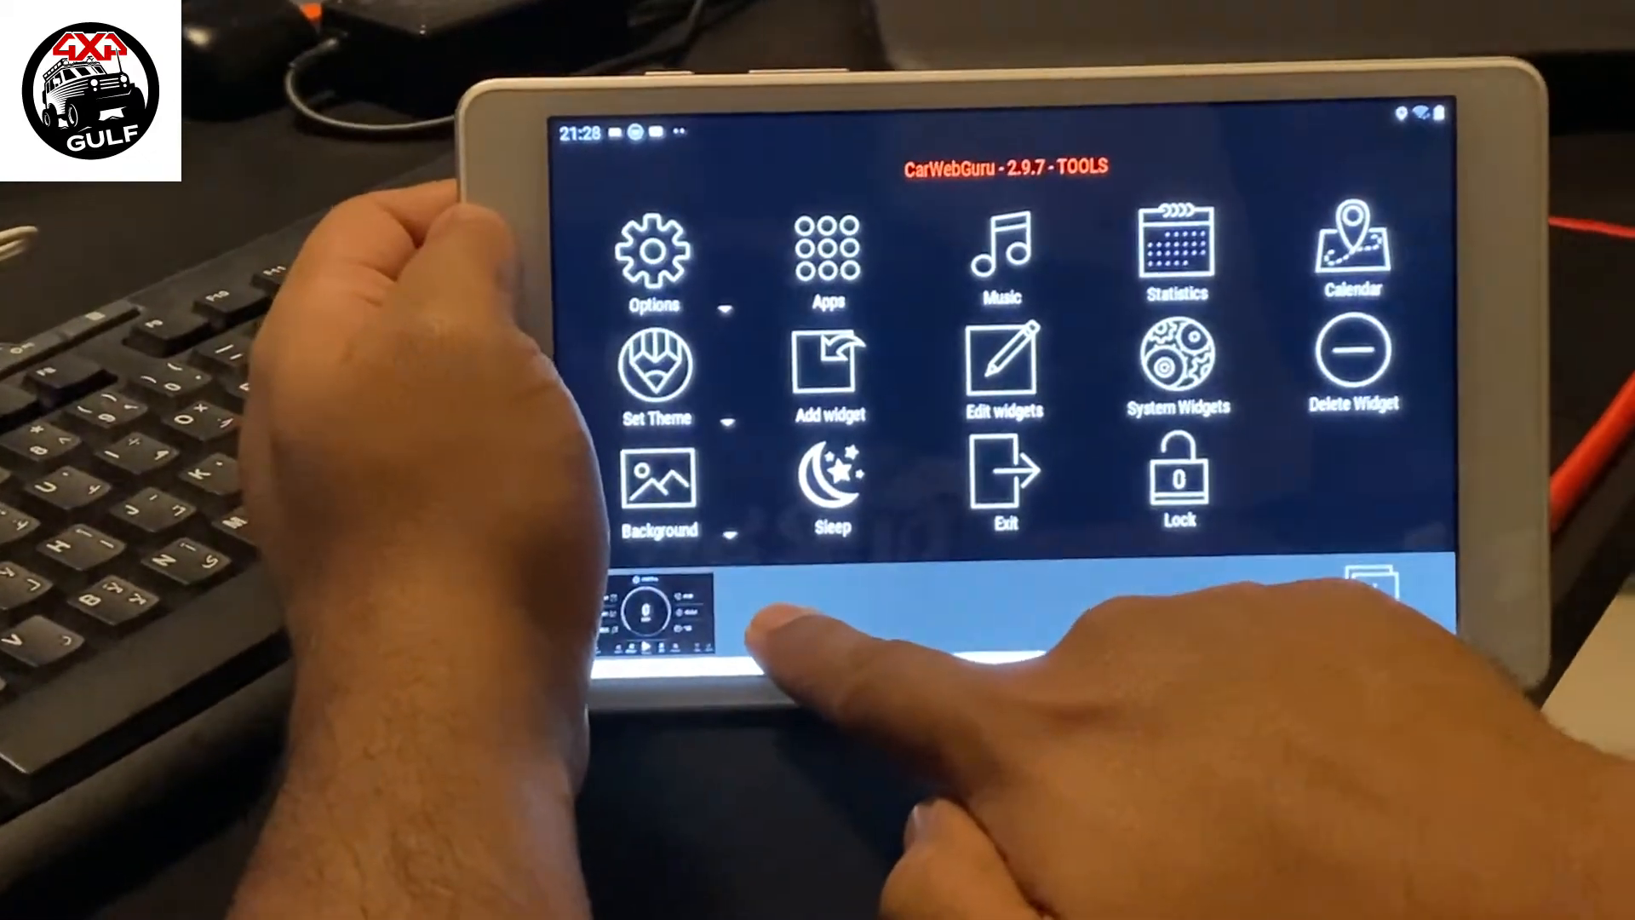
left_click(1354, 375)
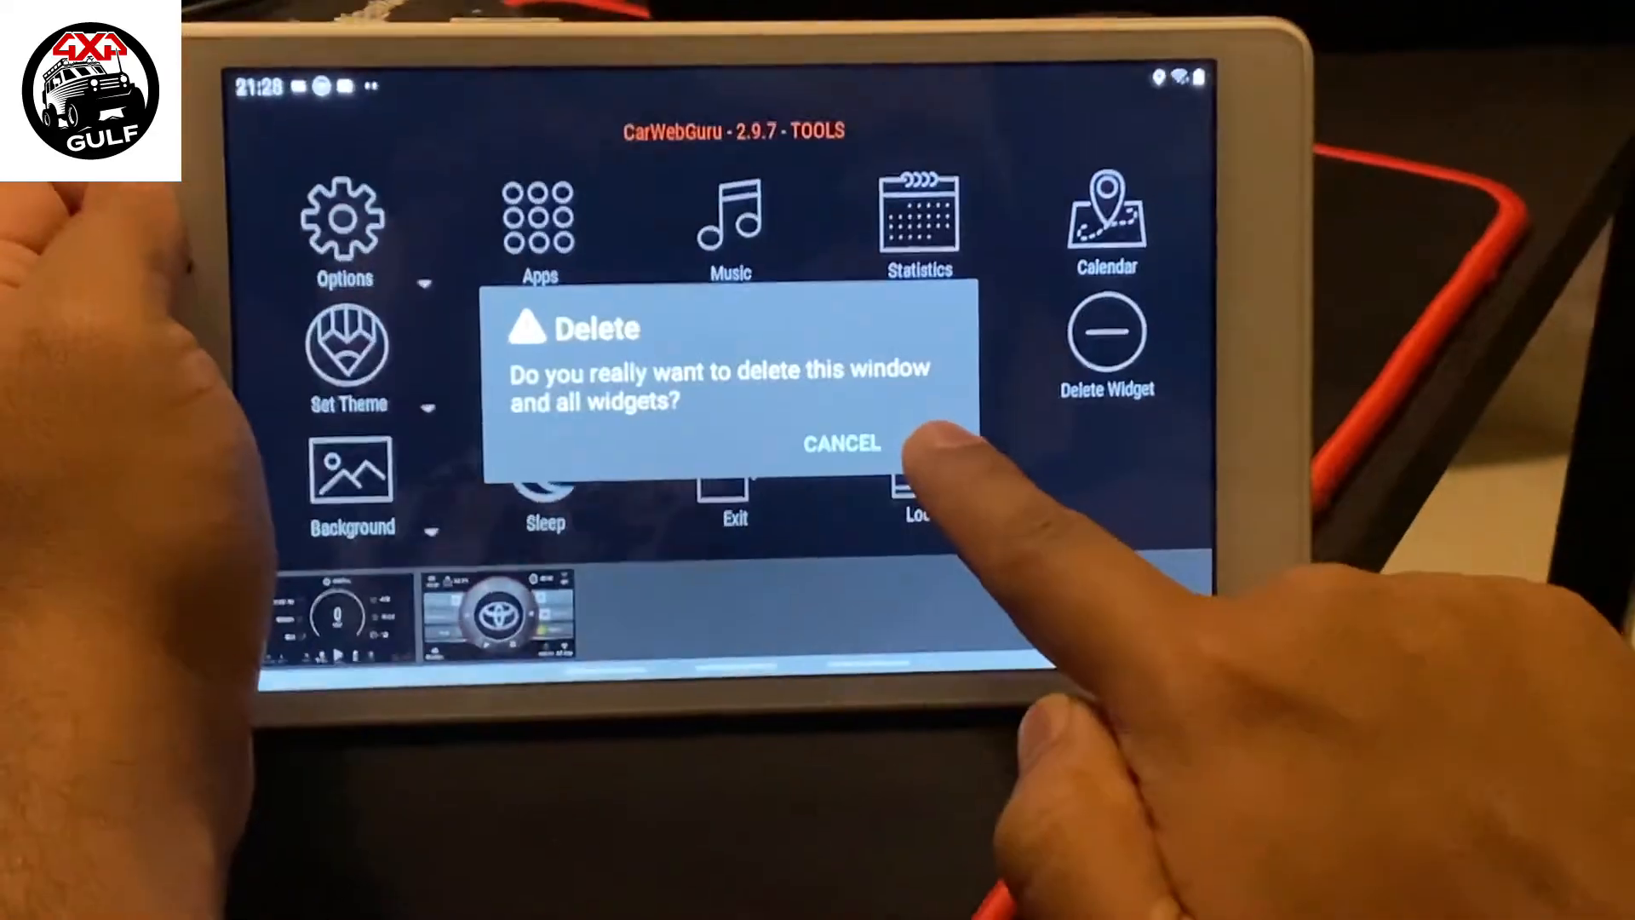
left_click(840, 443)
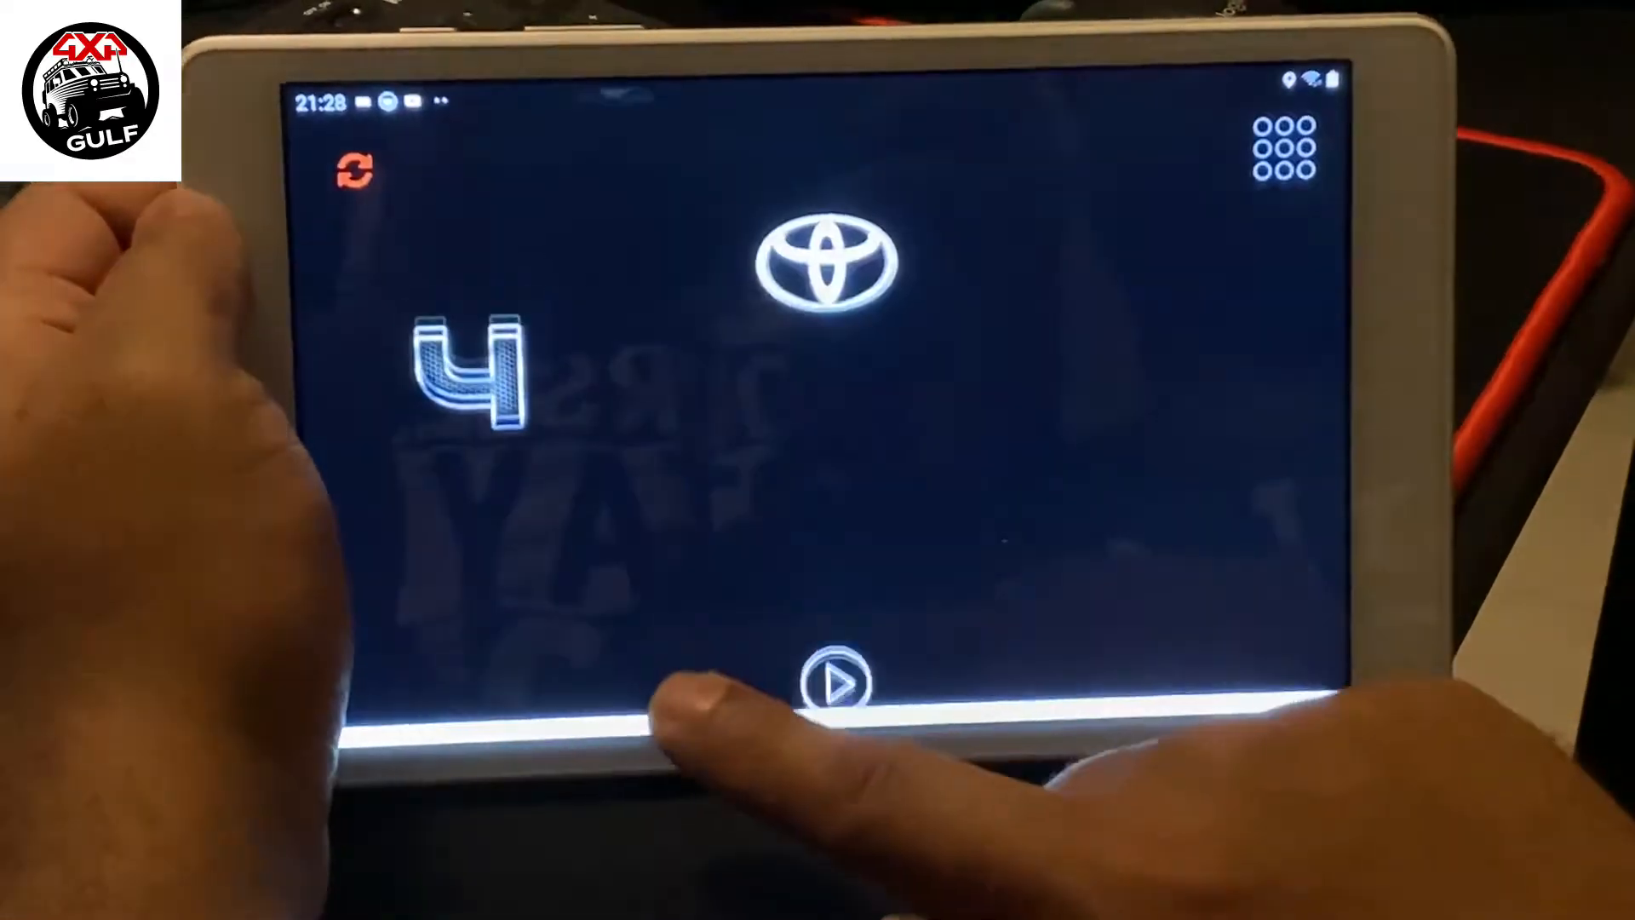
Step: Return to the Toyota home screen showing Maps, Gaia GPS and Wikiloc shortcuts
left_click(838, 680)
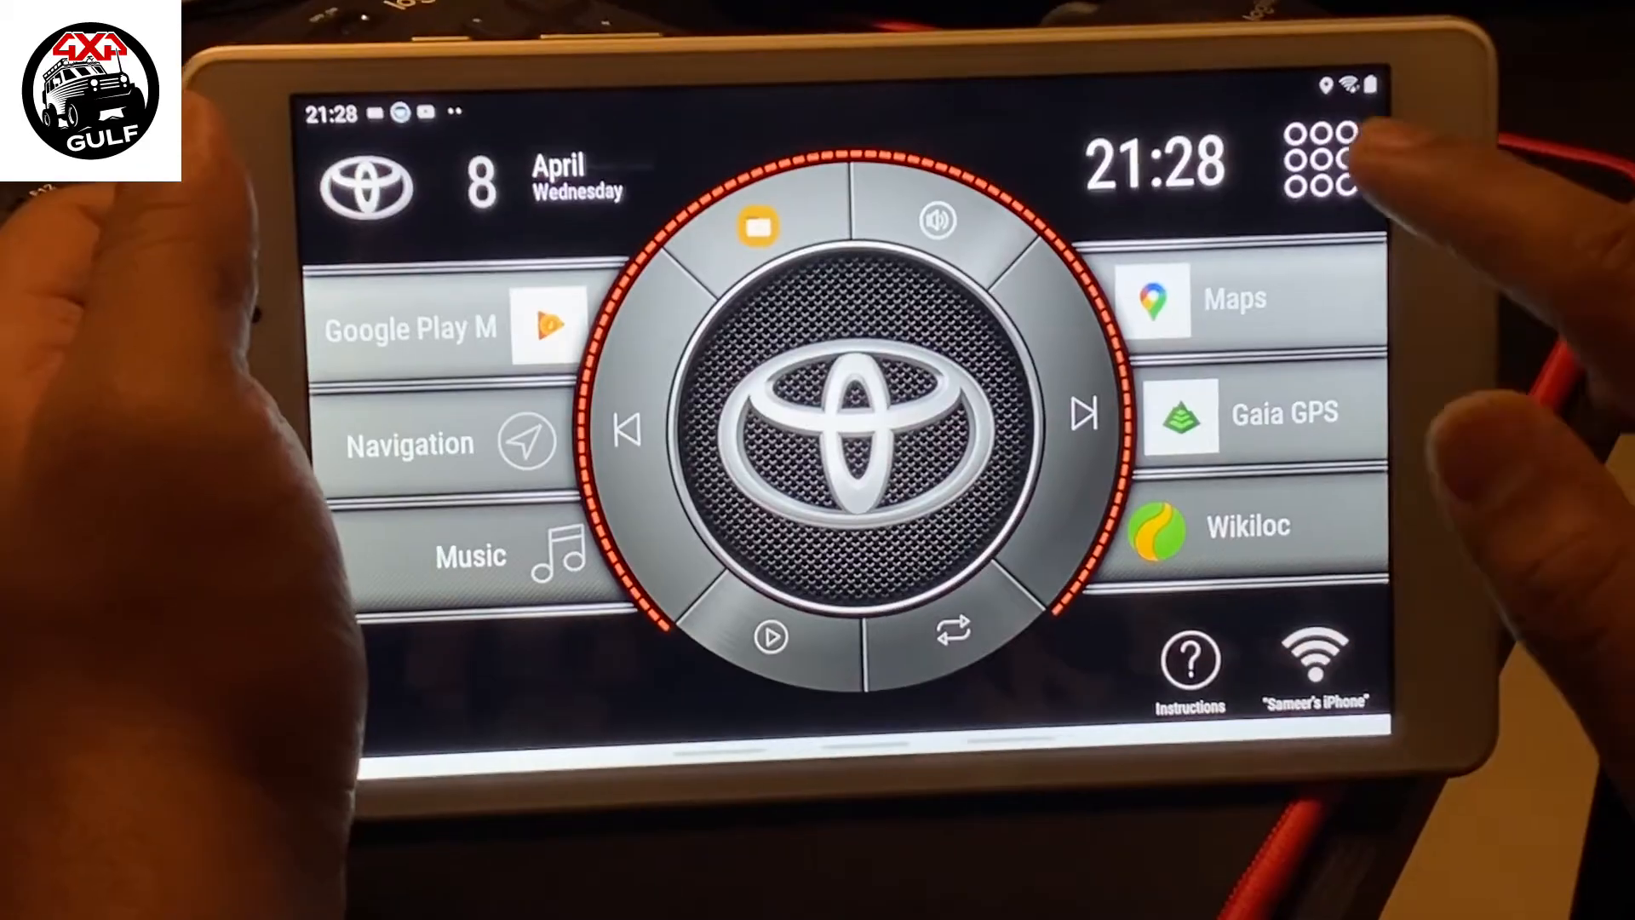
left_click(1322, 166)
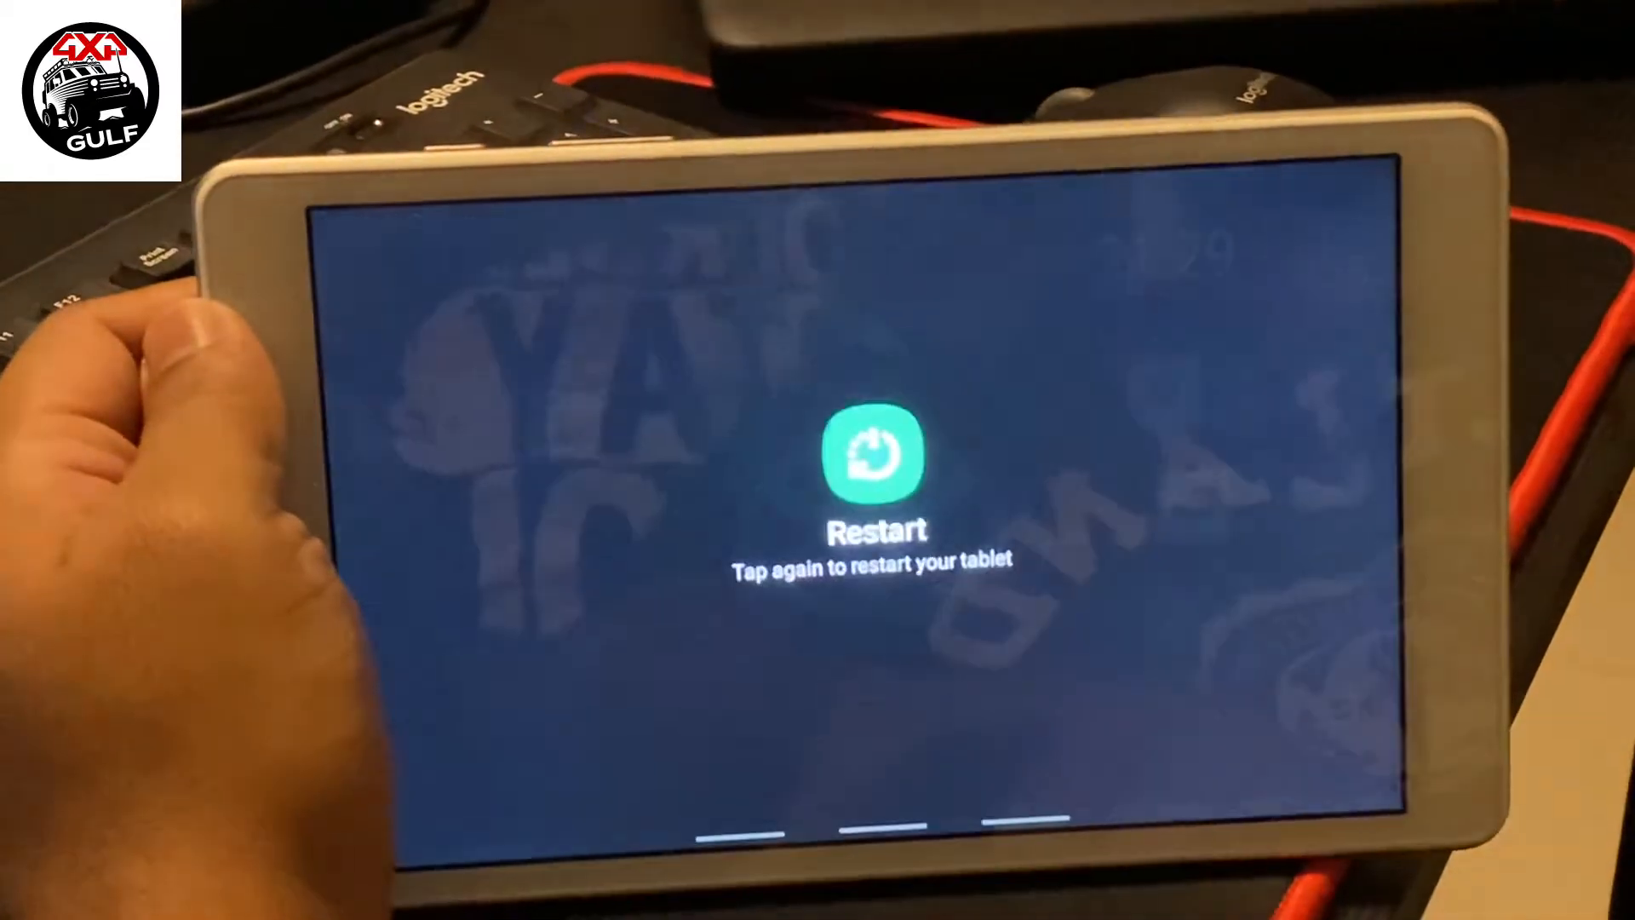
Step: Restart the tablet and swipe up the lock screen to reach PIN entry
left_click(879, 457)
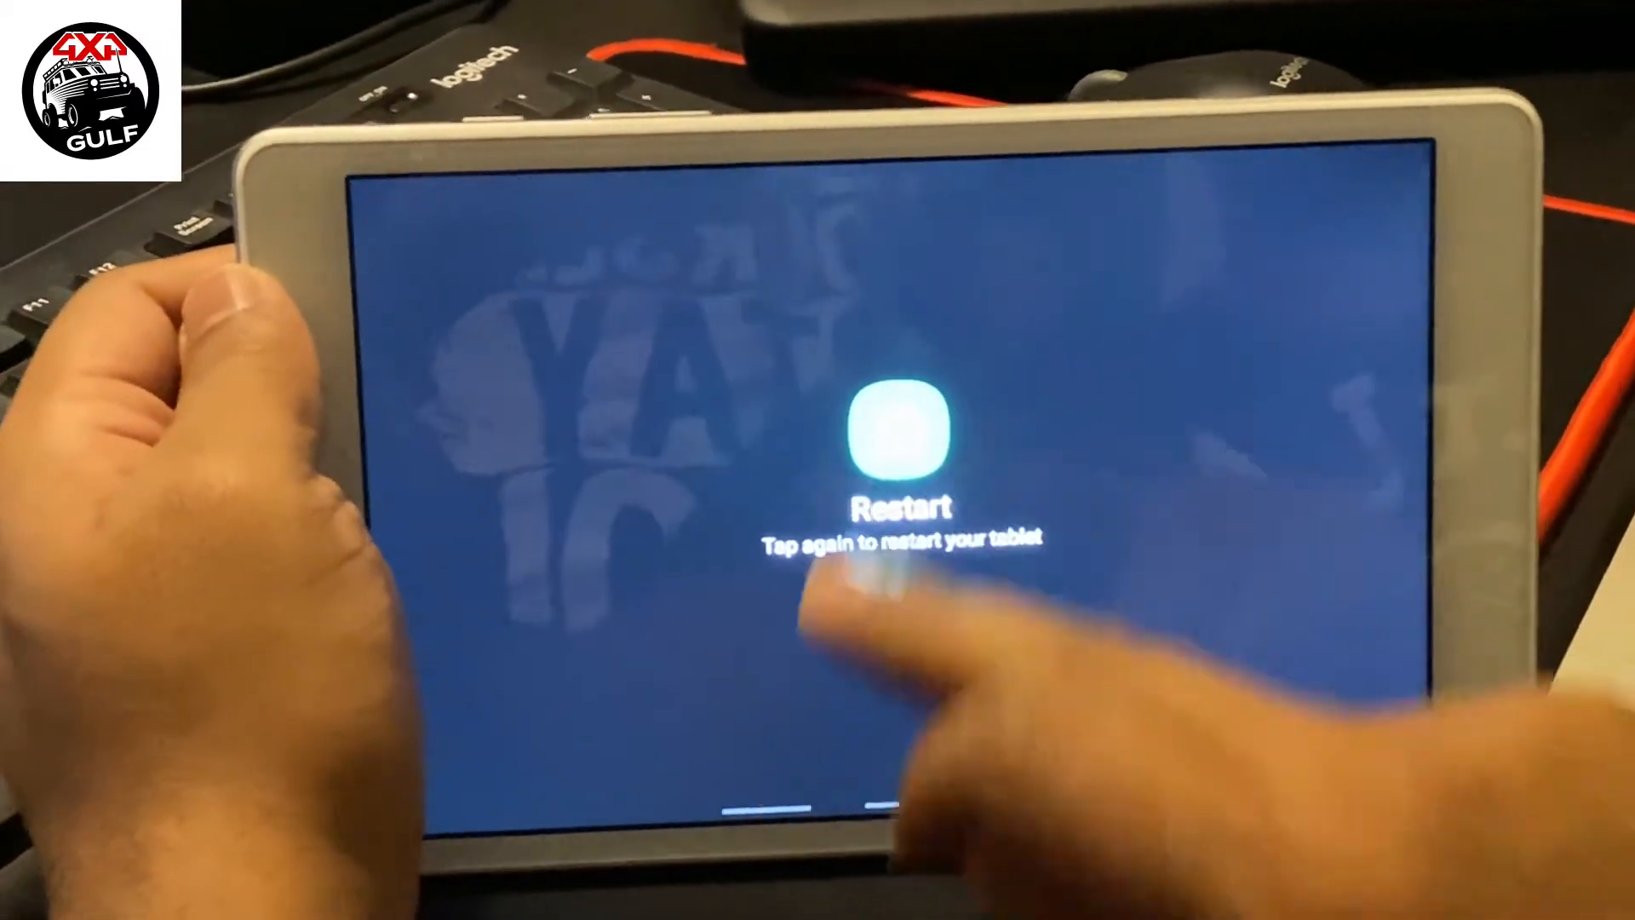
left_click(899, 433)
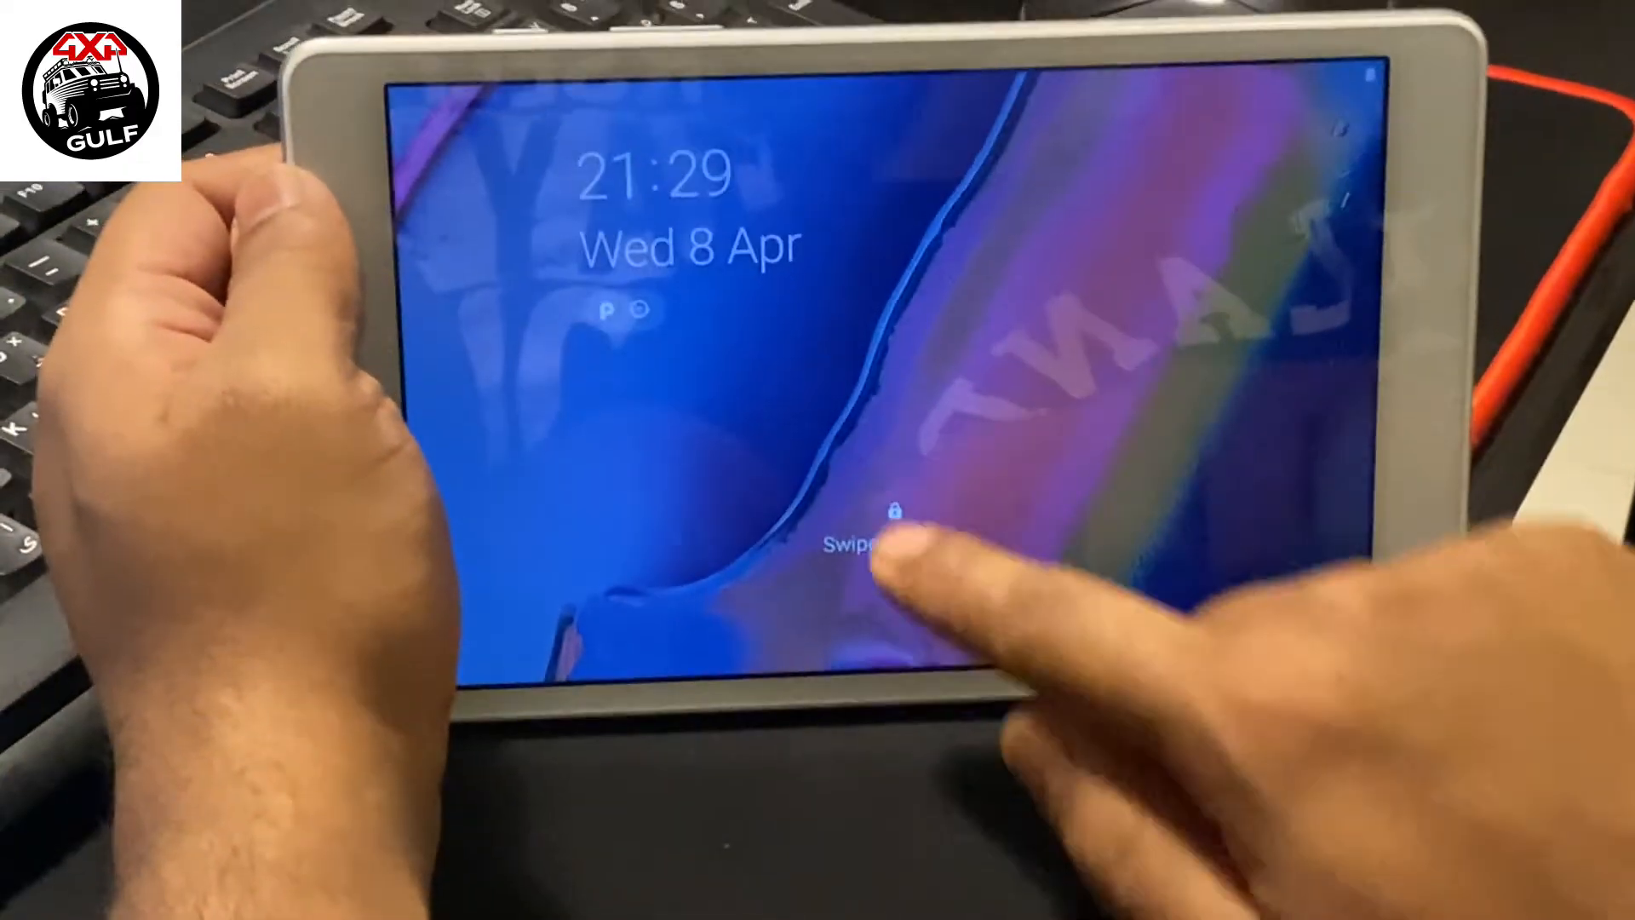
left_click_drag(885, 552, 886, 314)
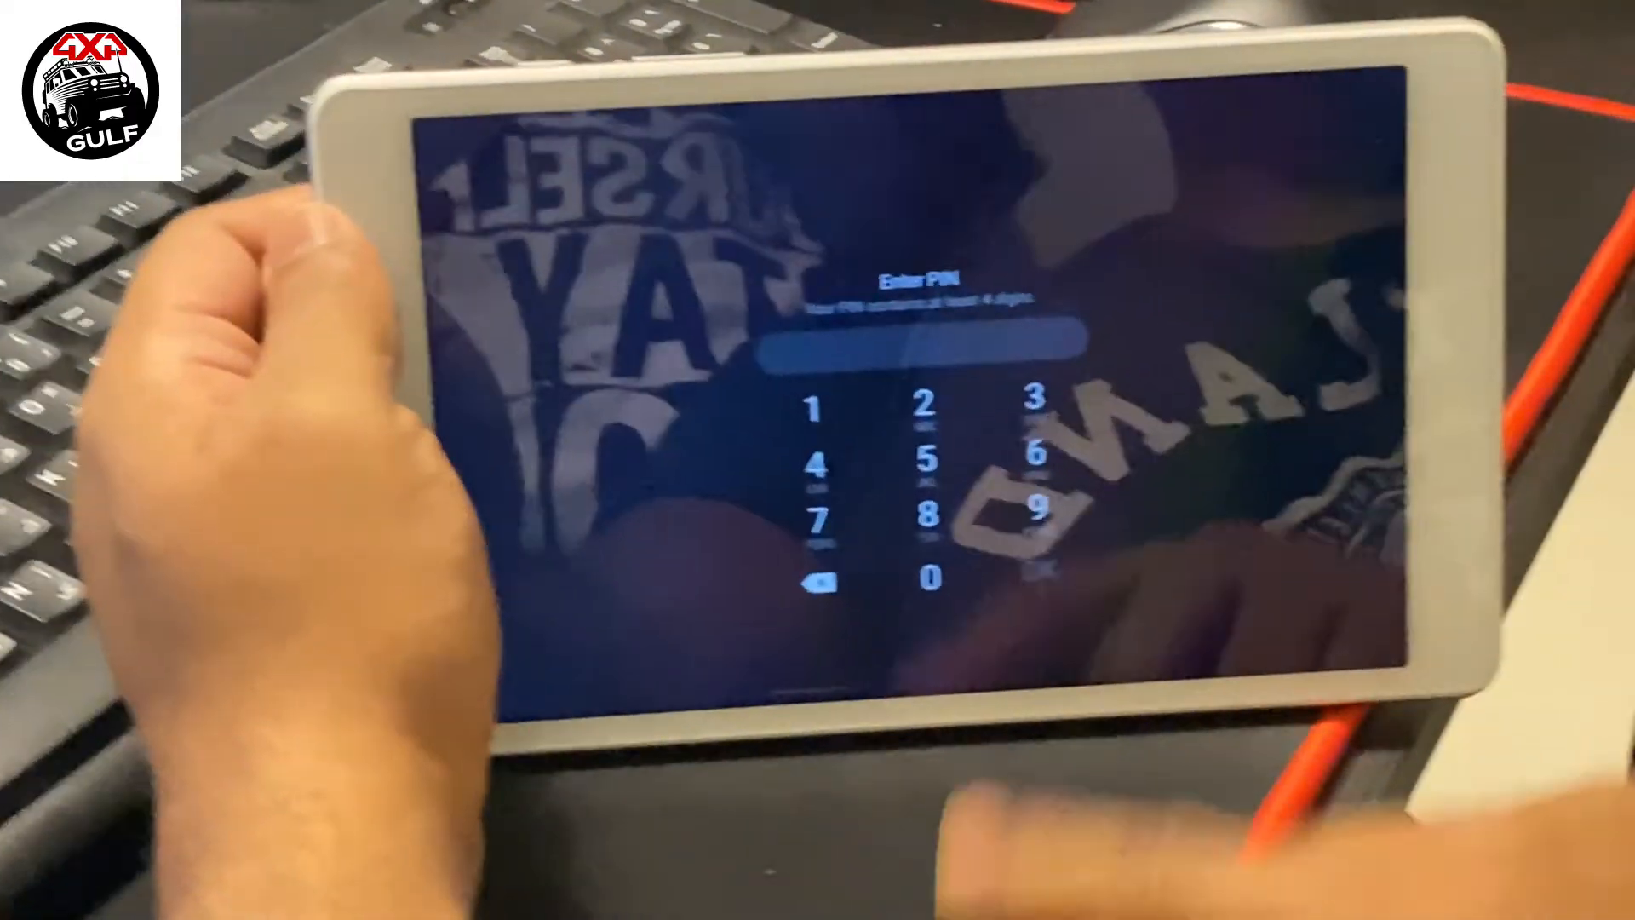